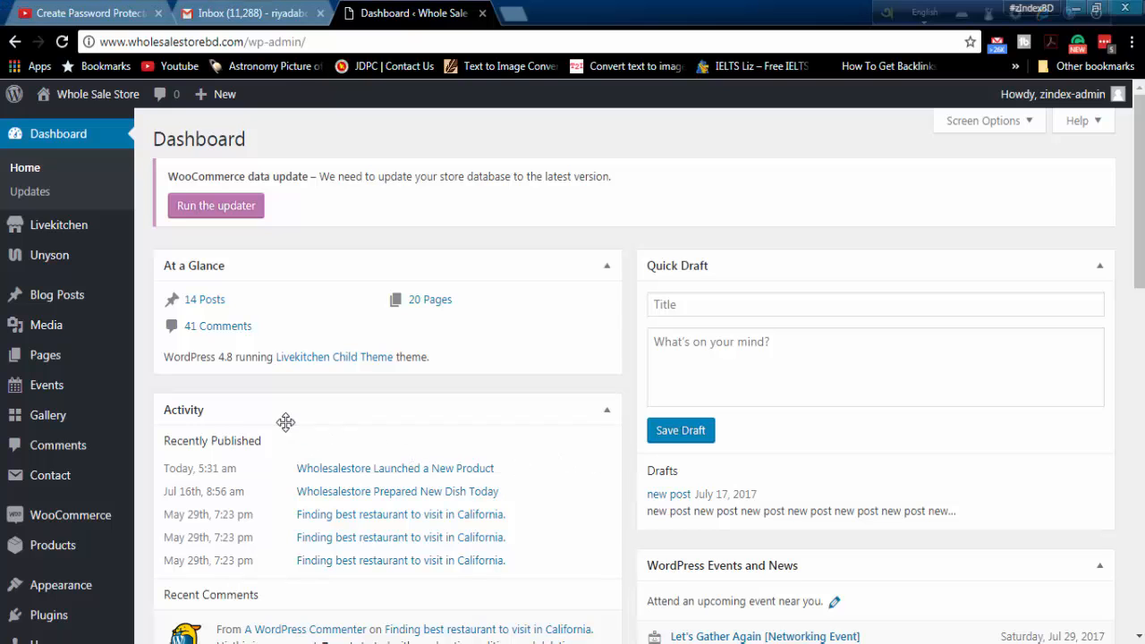
# Reach the Add Plugins page from the dashboard via Plugins > Add New
pyautogui.scroll(-3)
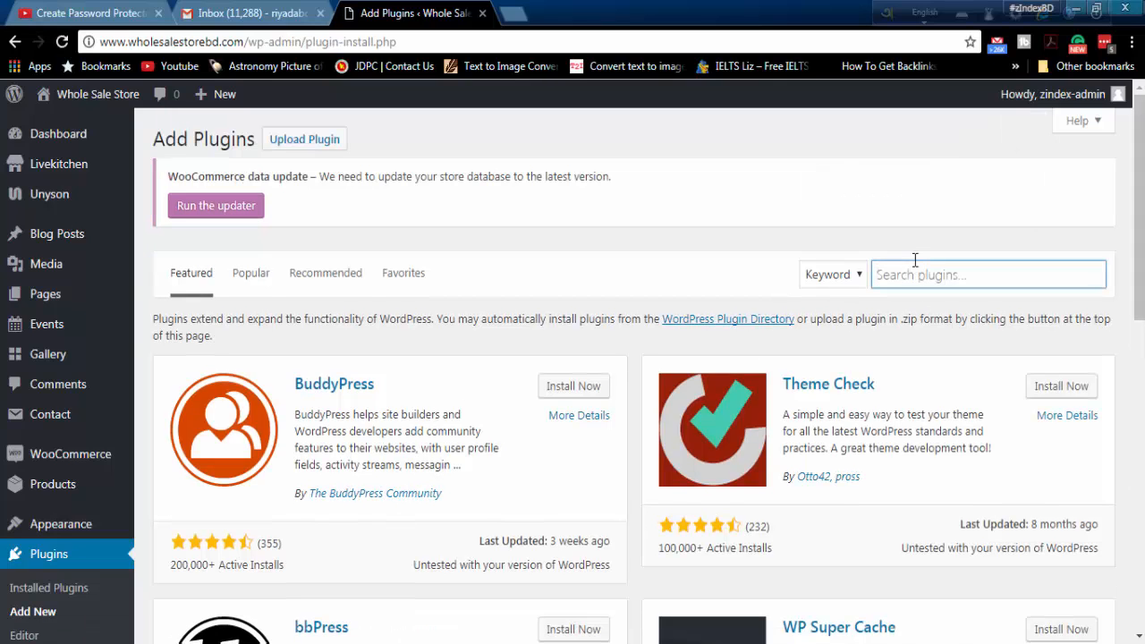
# Search 'simple download monitor', then install and activate the Simple Download Monitor plugin
pyautogui.write('simple download monitor')
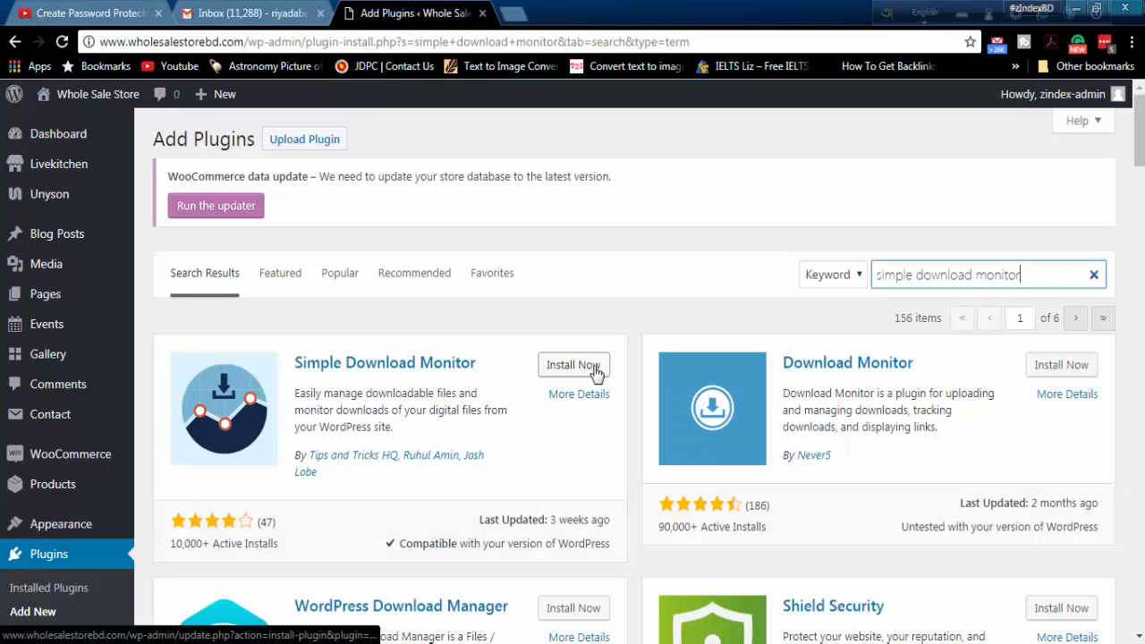
pyautogui.click(573, 365)
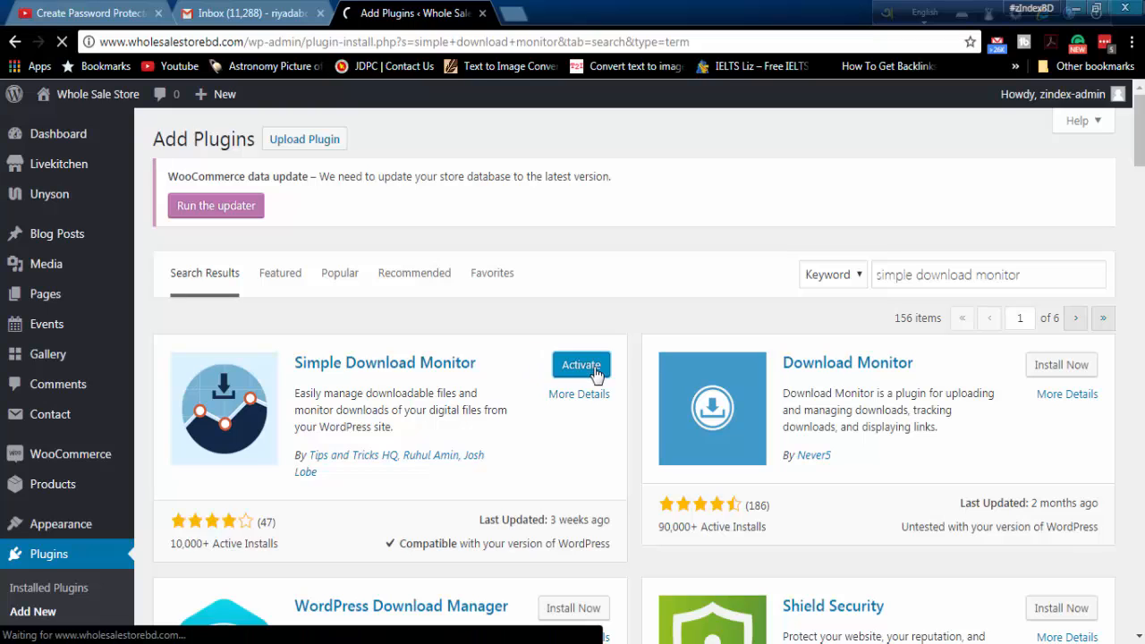
pyautogui.click(580, 365)
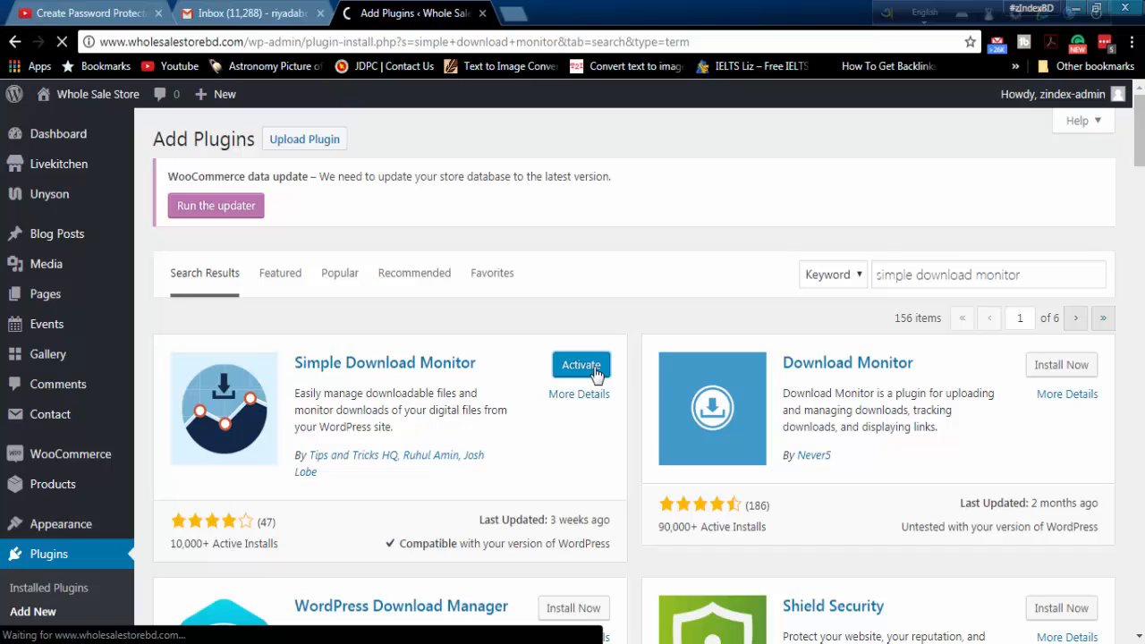
pyautogui.click(579, 365)
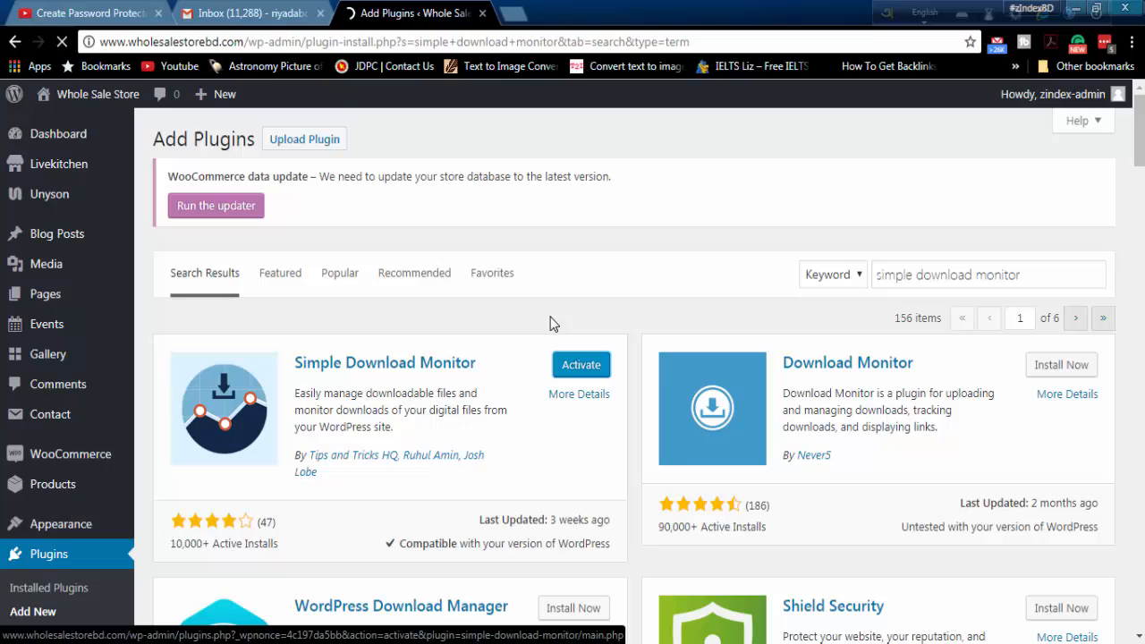
pyautogui.click(580, 365)
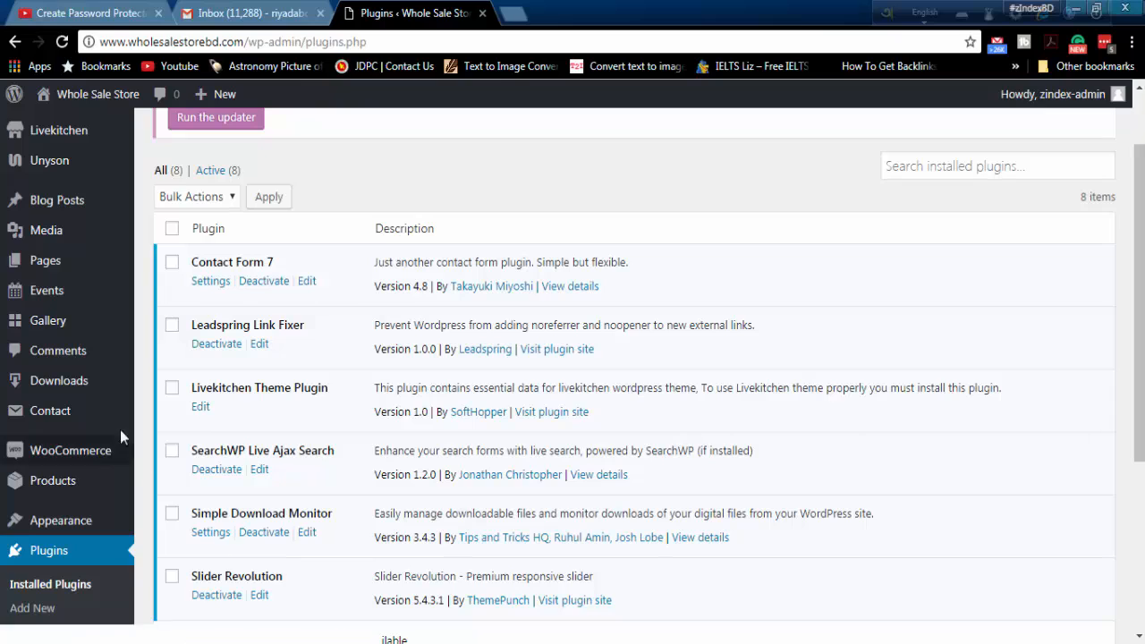
pyautogui.moveTo(59, 379)
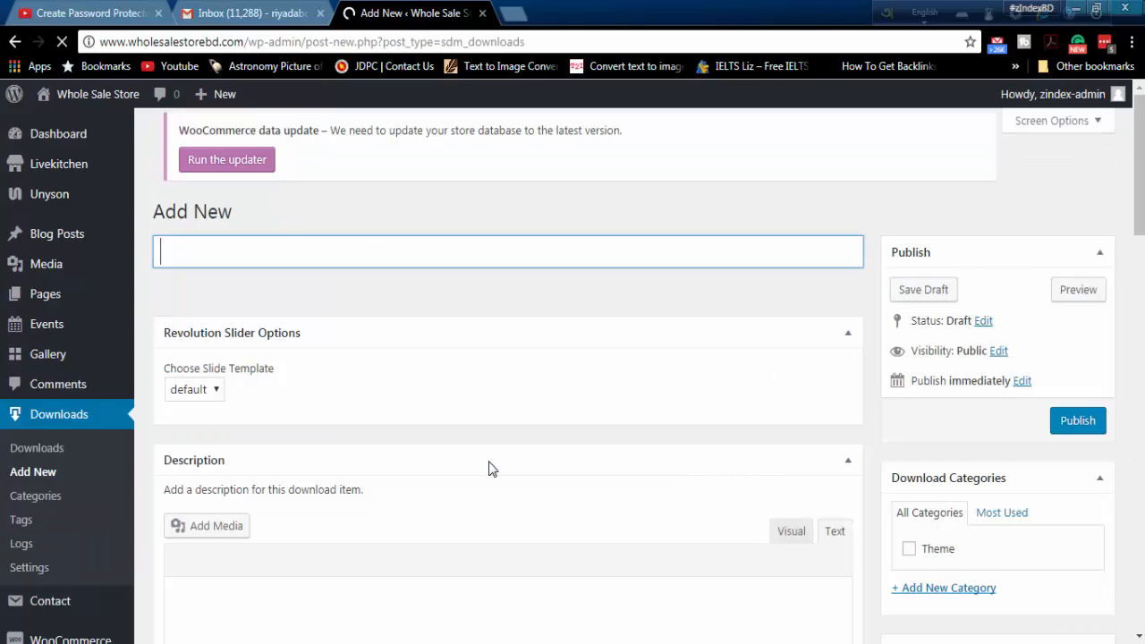
pyautogui.moveTo(401, 311)
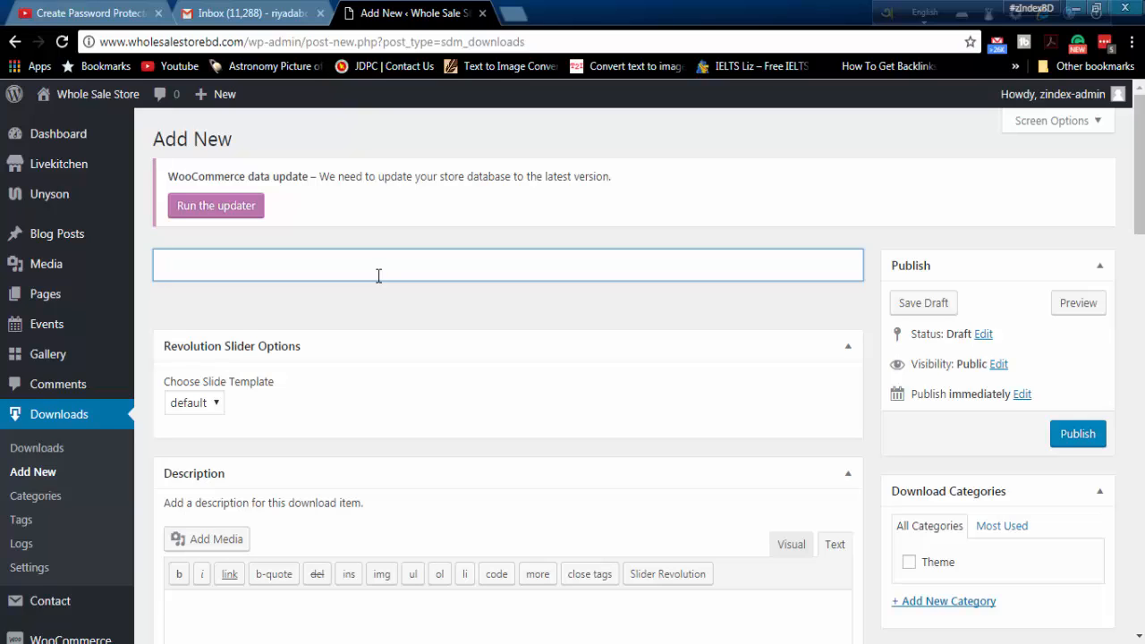
# Title the new download 'WordPress Script' and describe it as 'WordPress Footprint Script' in the Visual editor
pyautogui.write('WordPress Script')
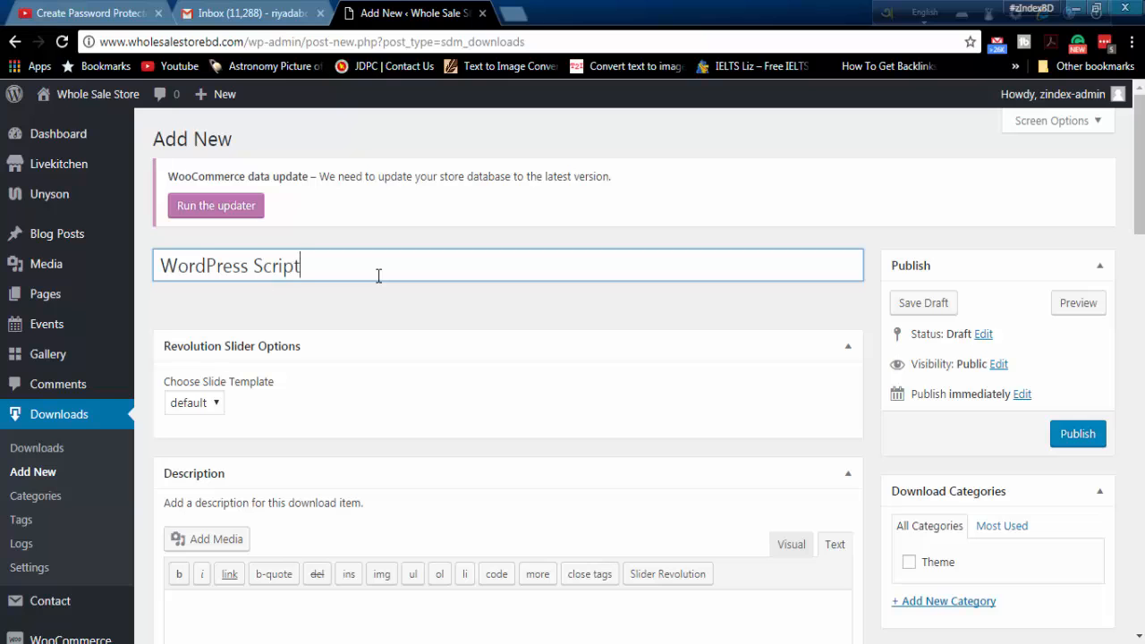
pyautogui.scroll(-3)
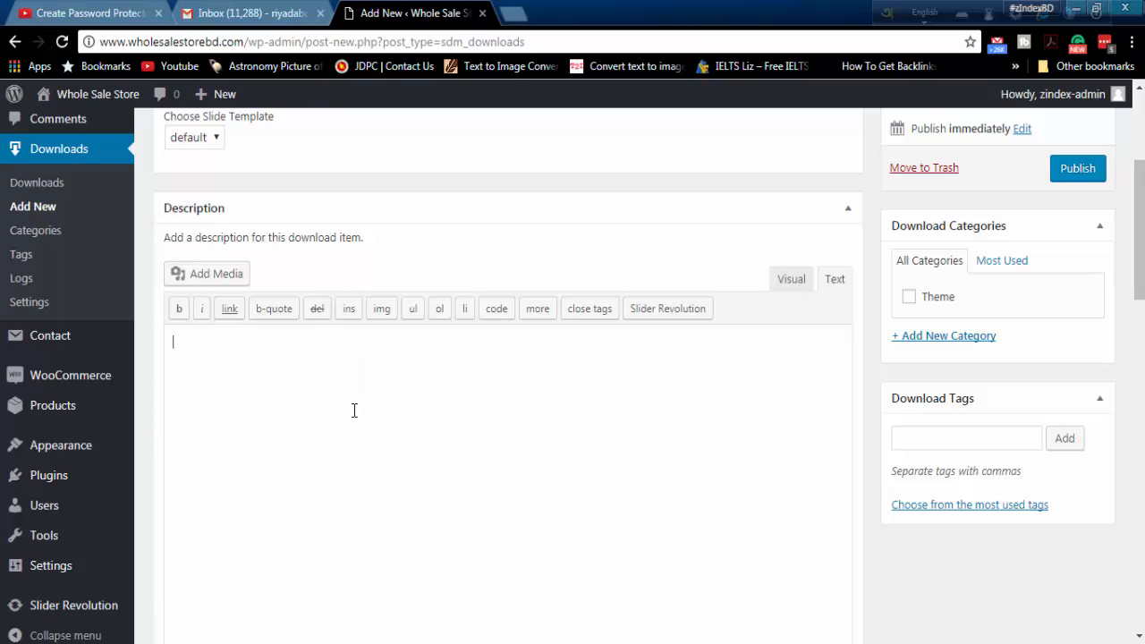
pyautogui.write('WordPress Foot')
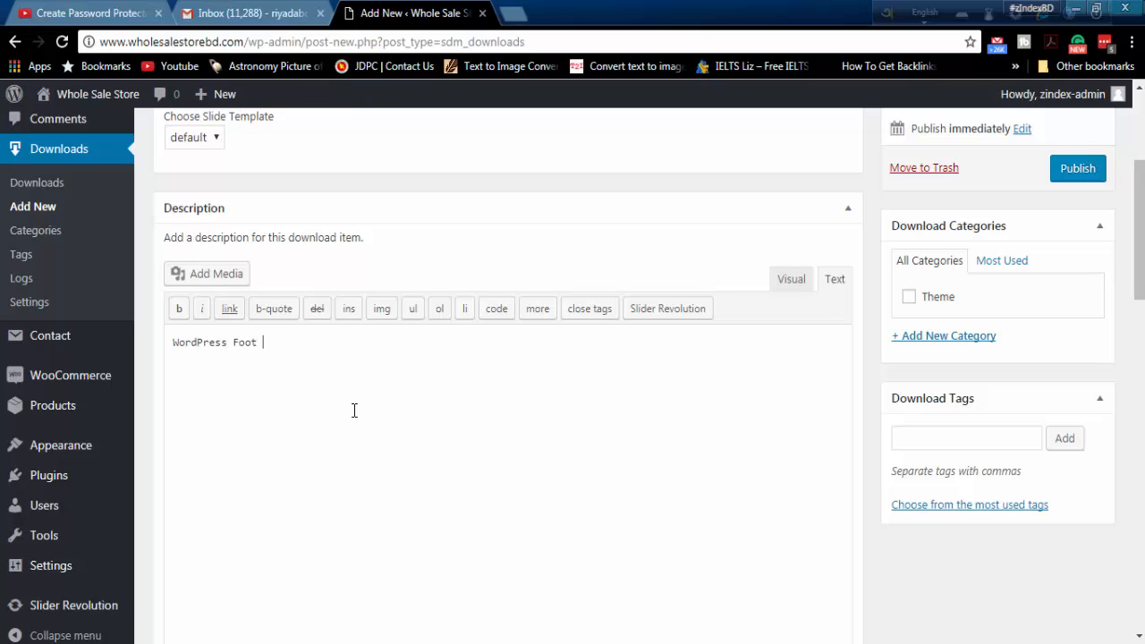
pyautogui.write('print')
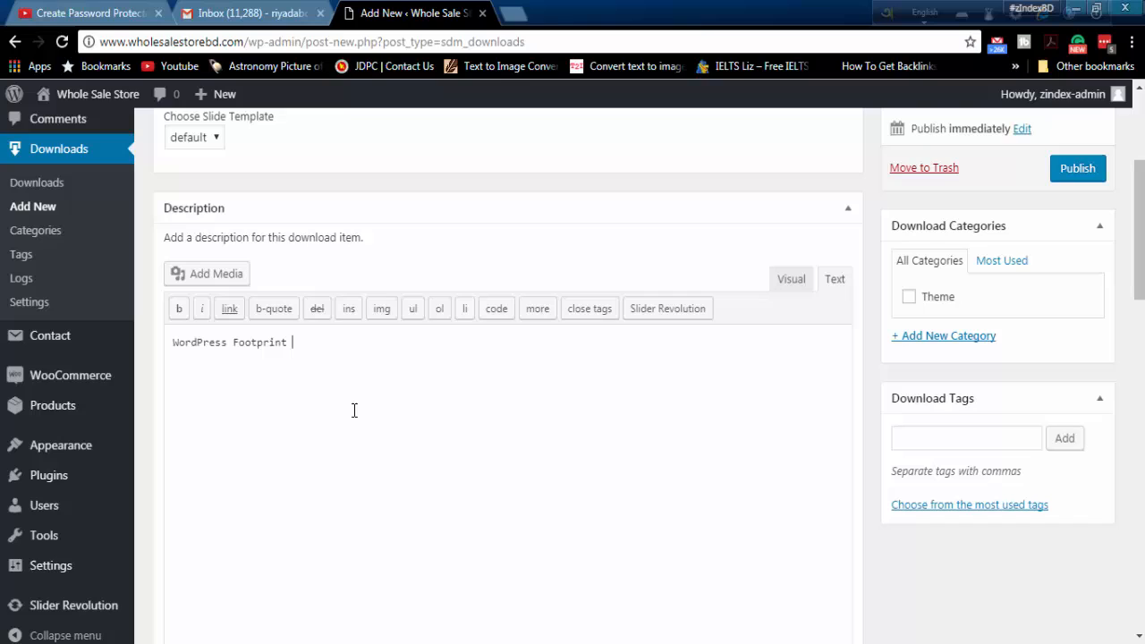
pyautogui.write('Scri')
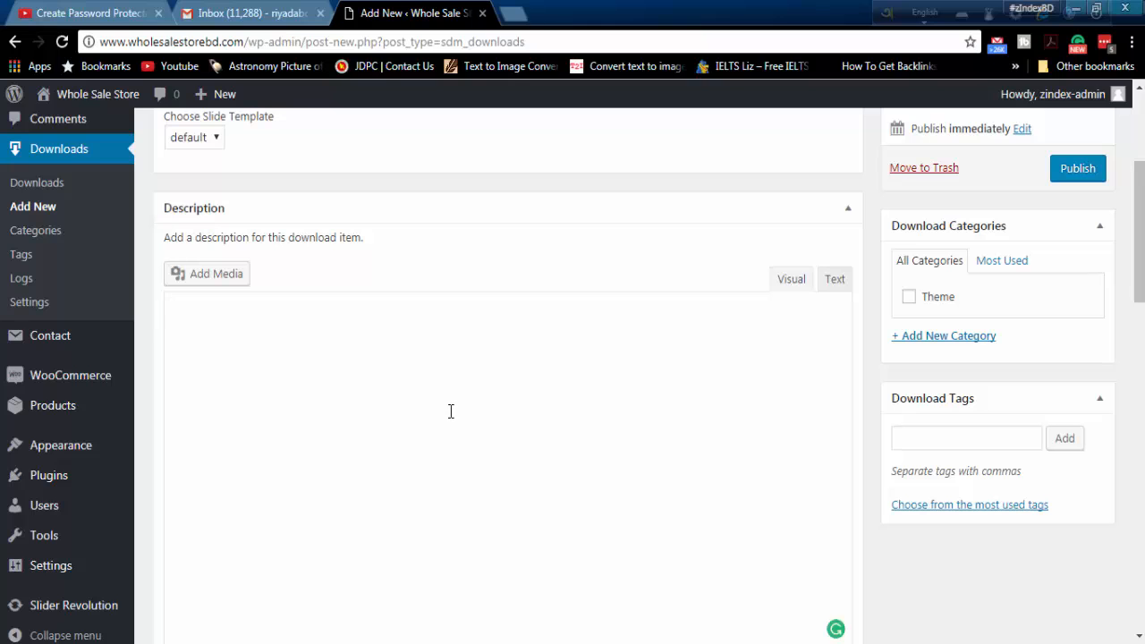
pyautogui.click(451, 411)
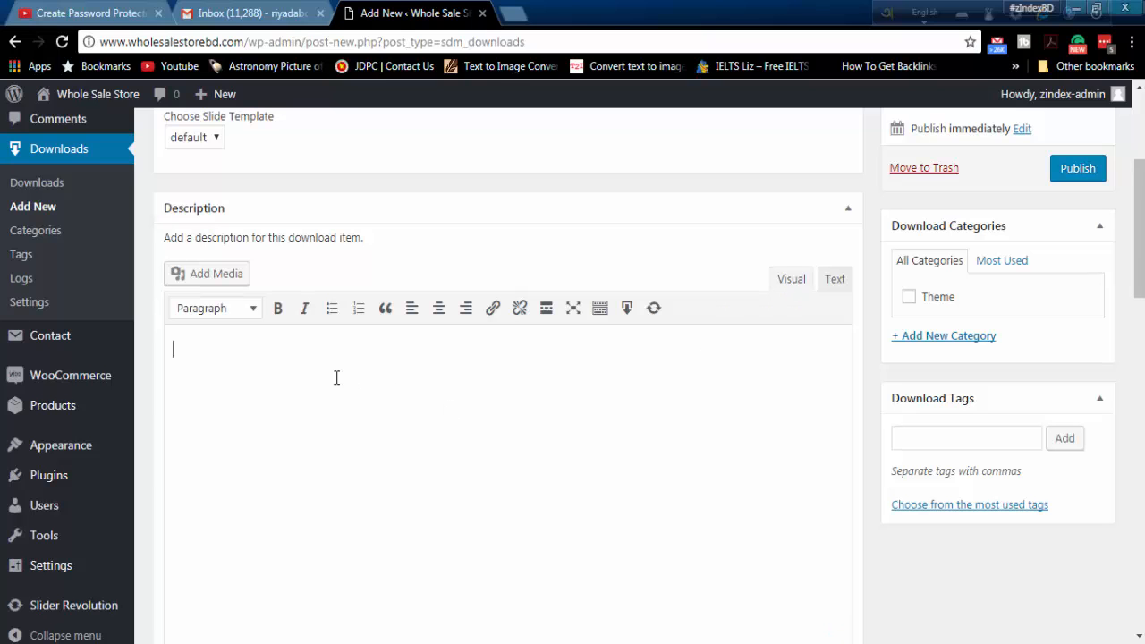
pyautogui.scroll(-3)
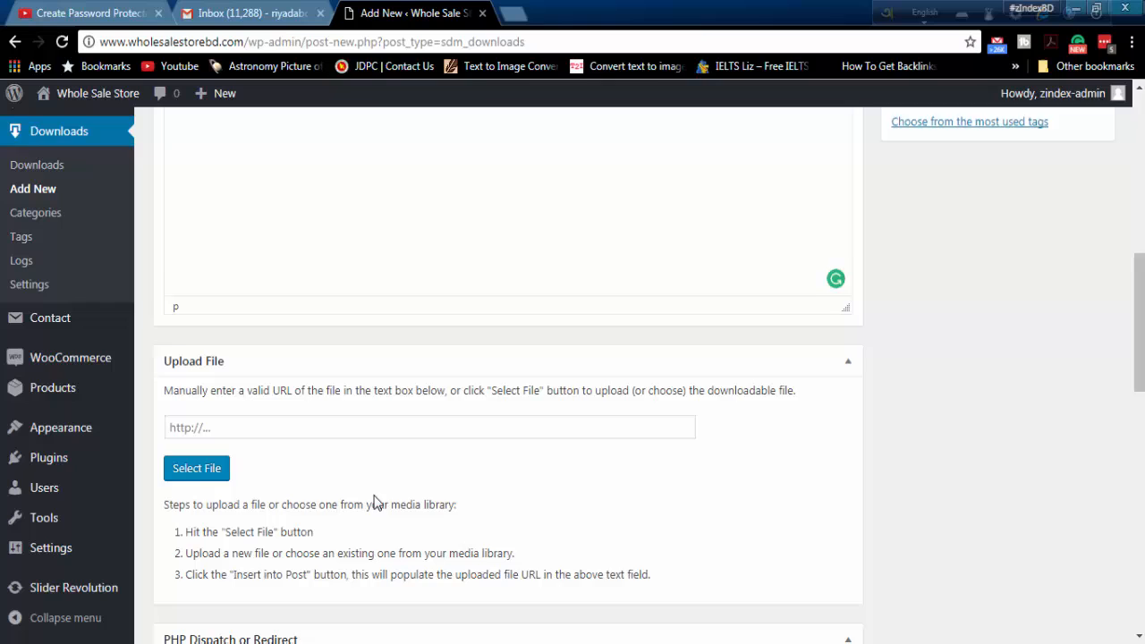
# Upload footprints-1.rar and insert its File URL as the download item's file
pyautogui.click(197, 469)
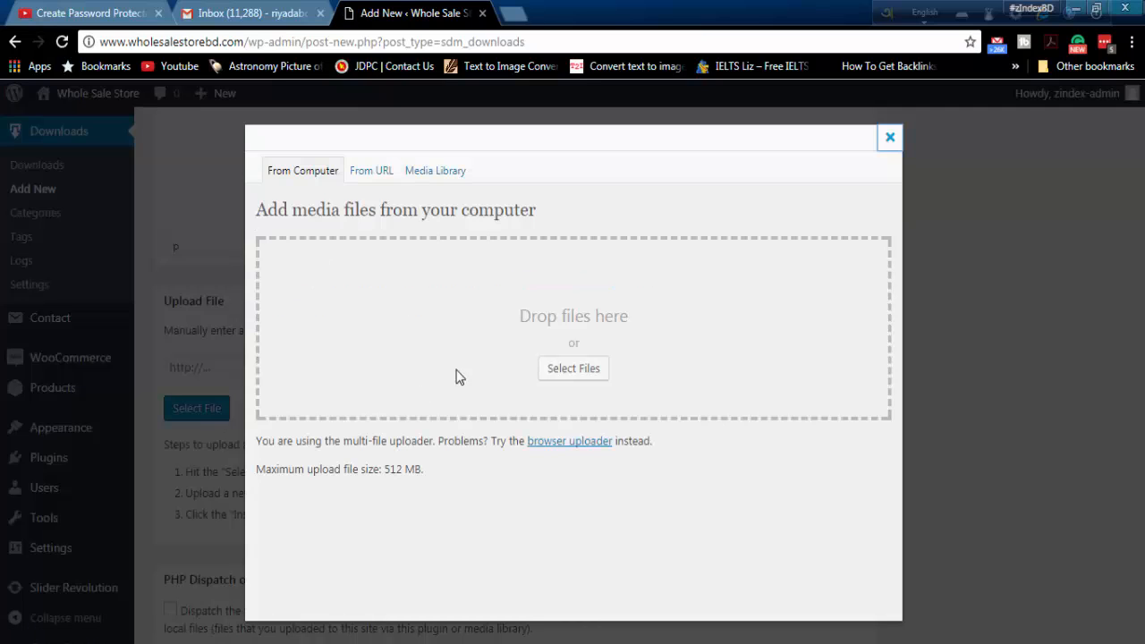
pyautogui.click(573, 369)
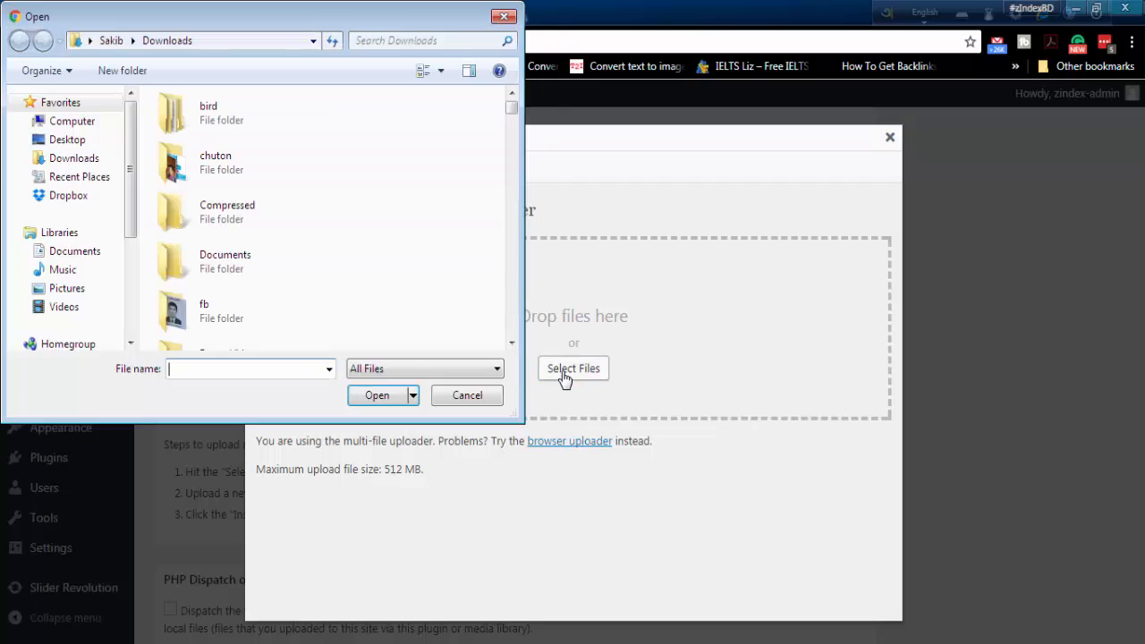
pyautogui.write('foot')
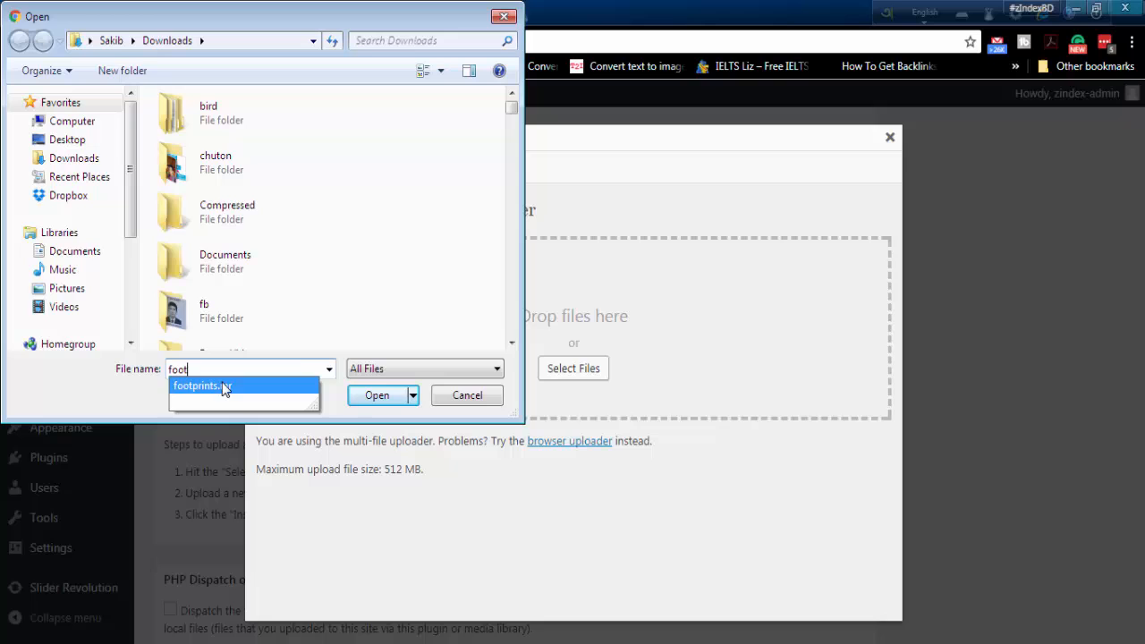
pyautogui.click(376, 396)
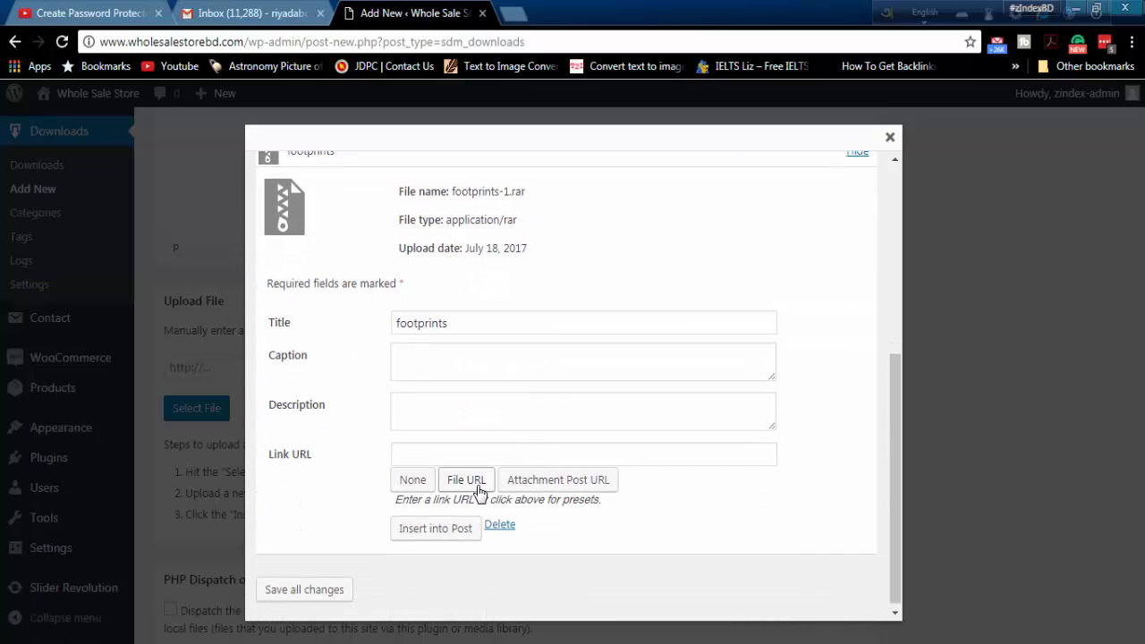
pyautogui.click(466, 479)
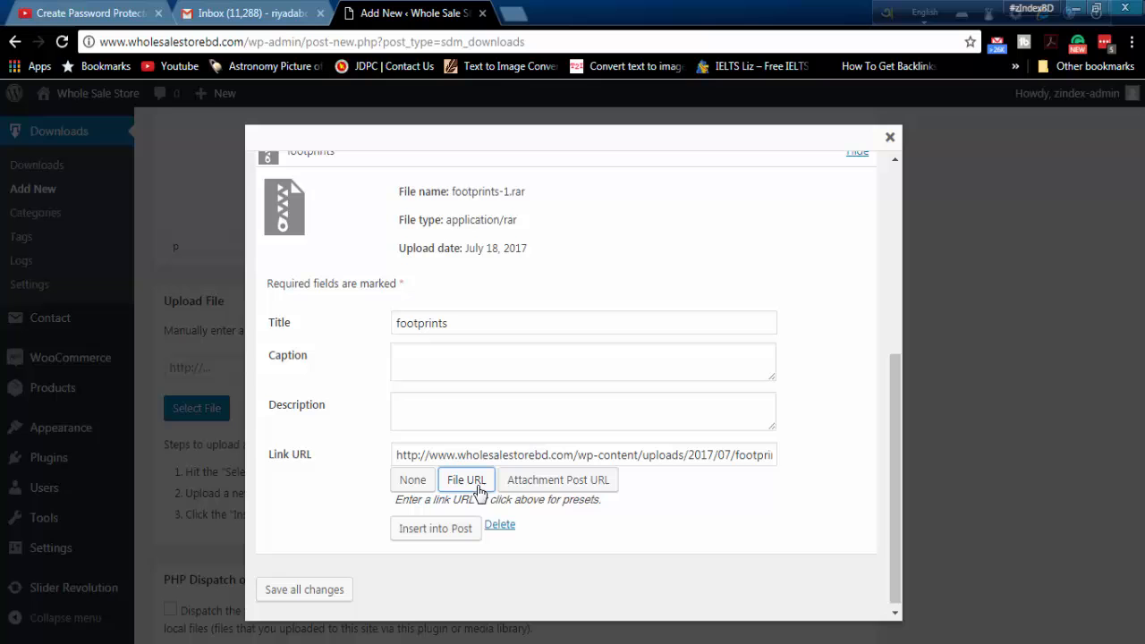
pyautogui.click(435, 527)
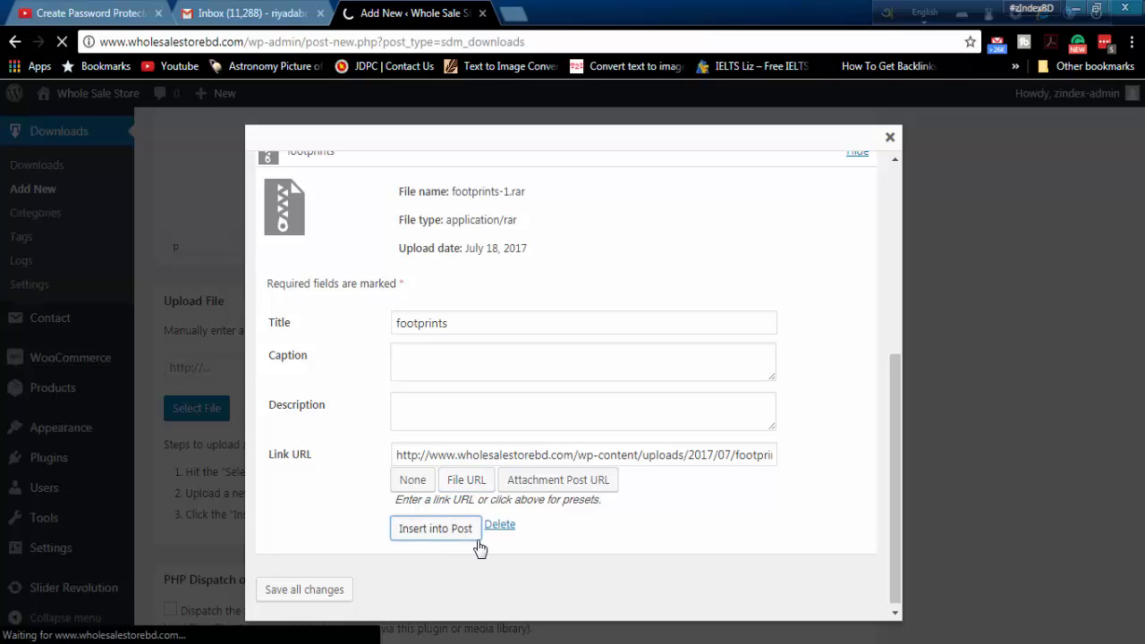
pyautogui.click(435, 528)
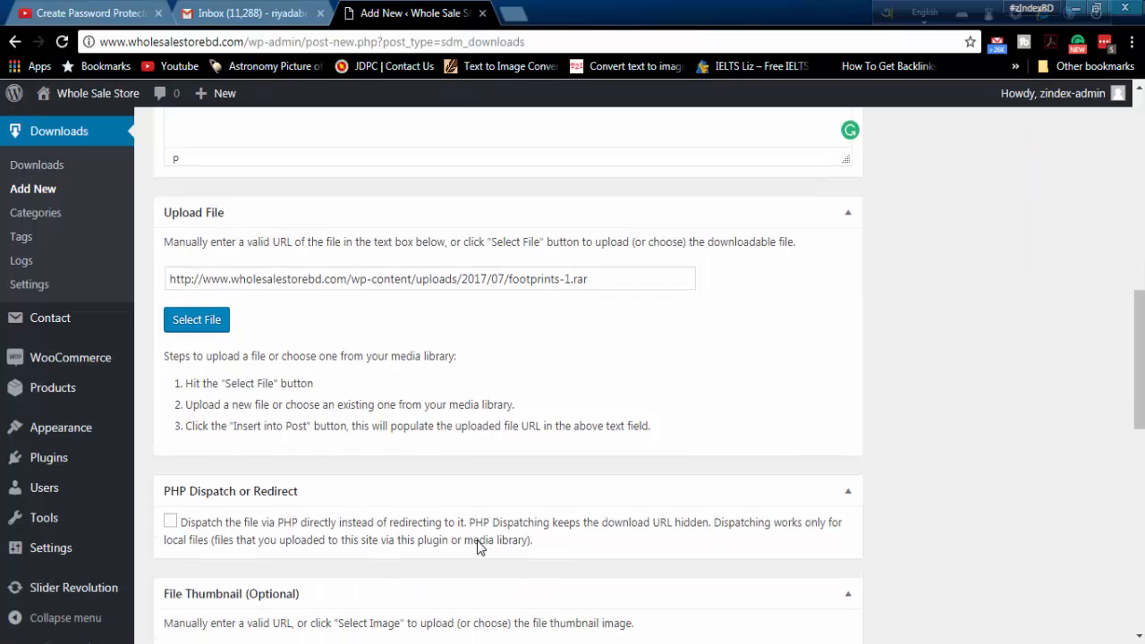
# Pick the coconut image from the Media Library and insert its File URL as the thumbnail
pyautogui.scroll(-3)
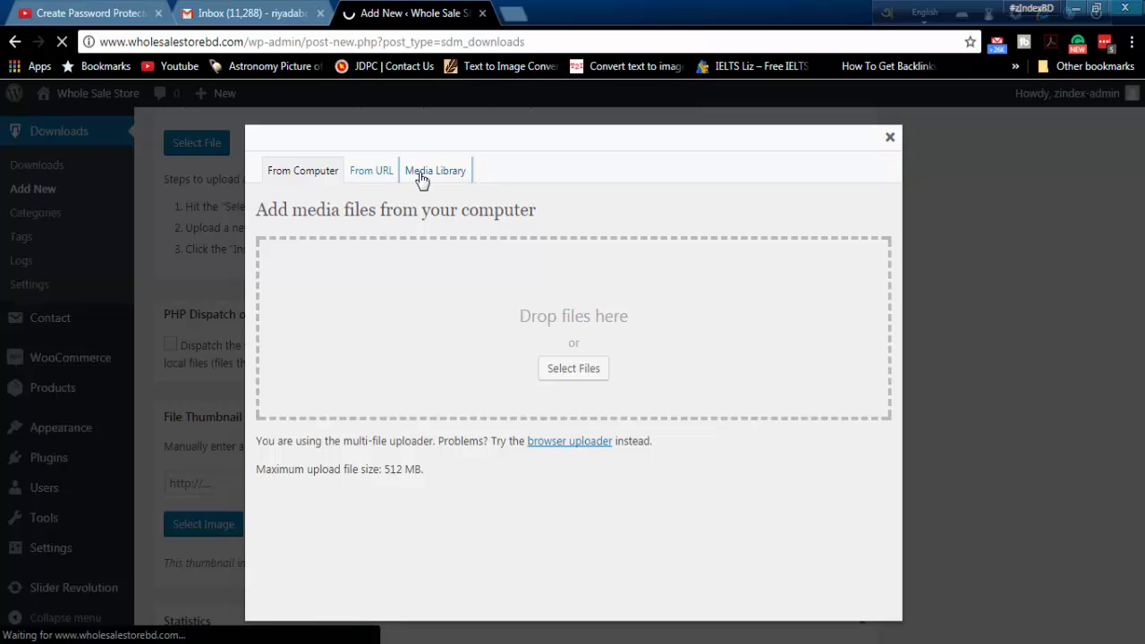
pyautogui.click(435, 170)
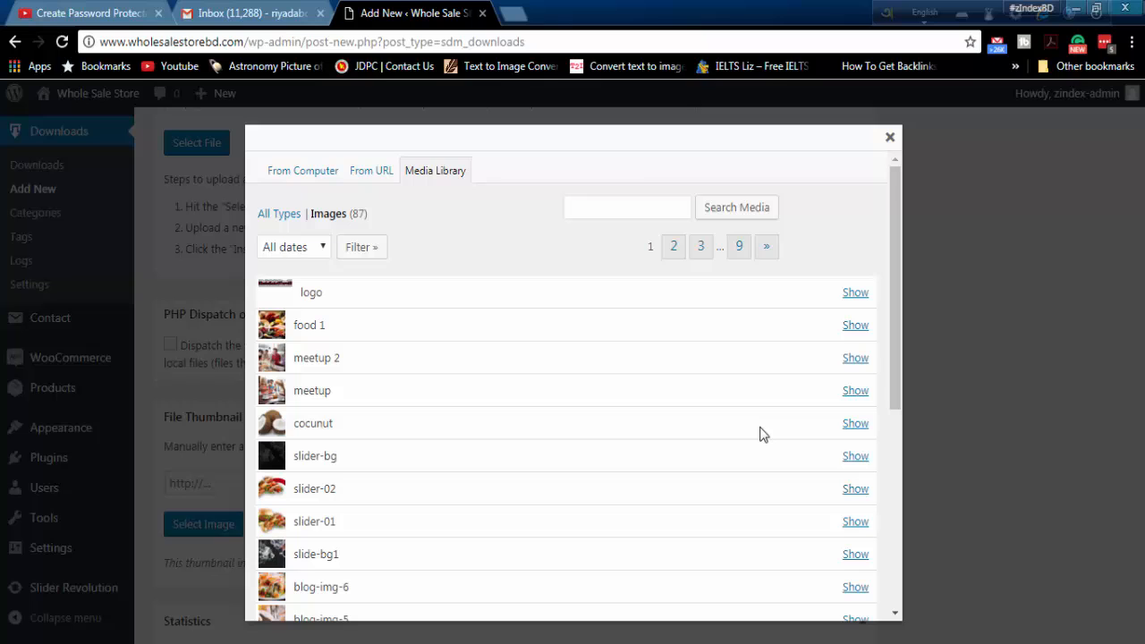
pyautogui.moveTo(791, 422)
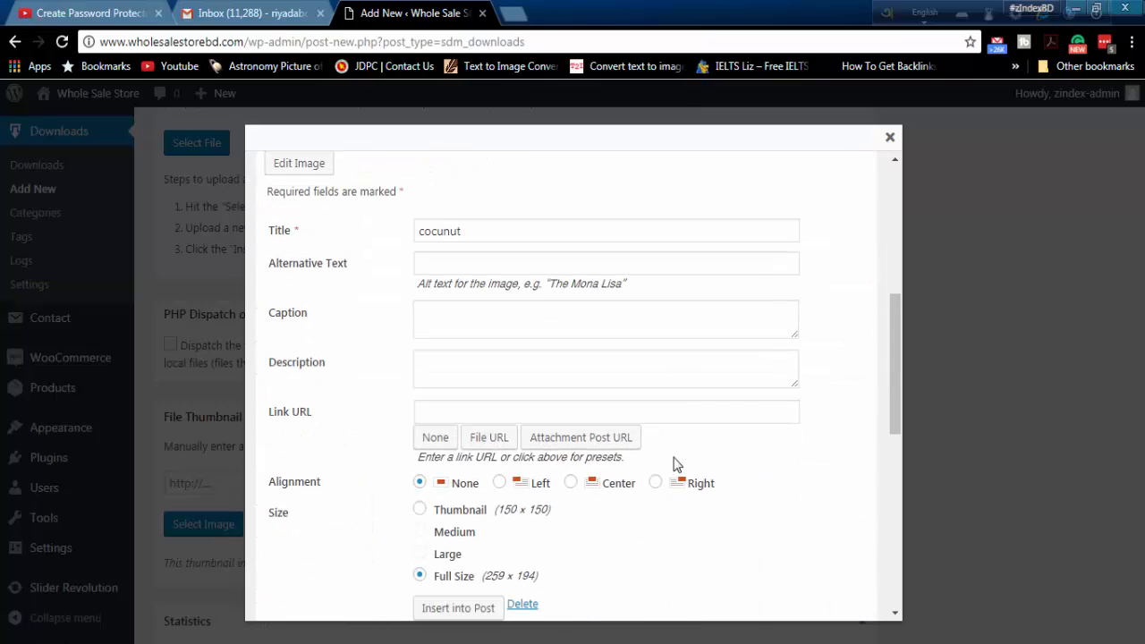
pyautogui.click(489, 437)
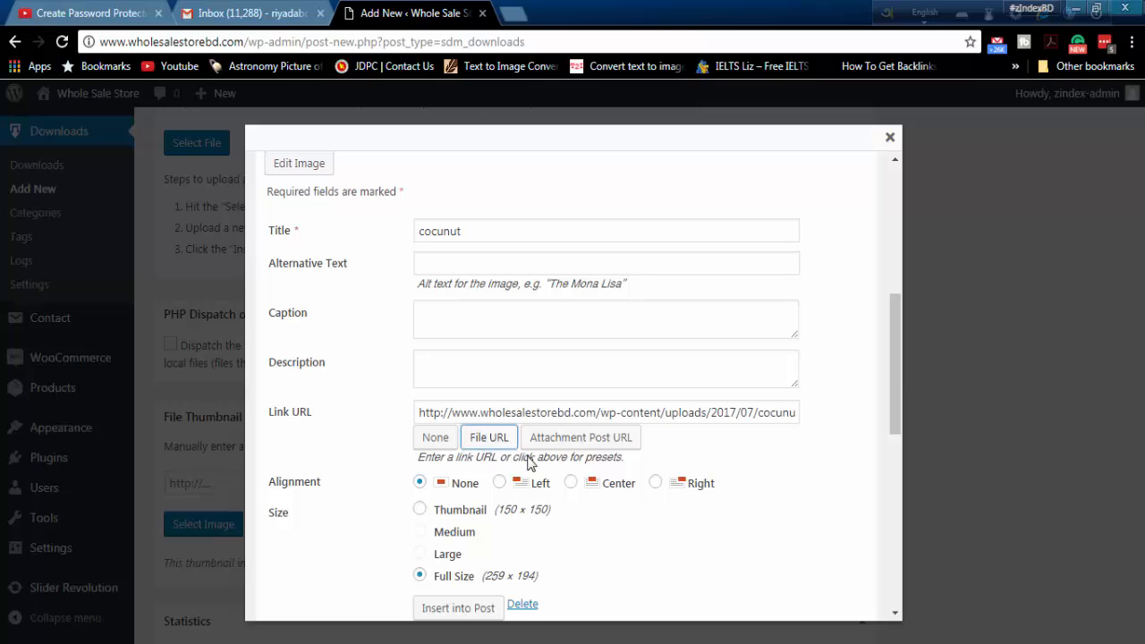
pyautogui.scroll(-3)
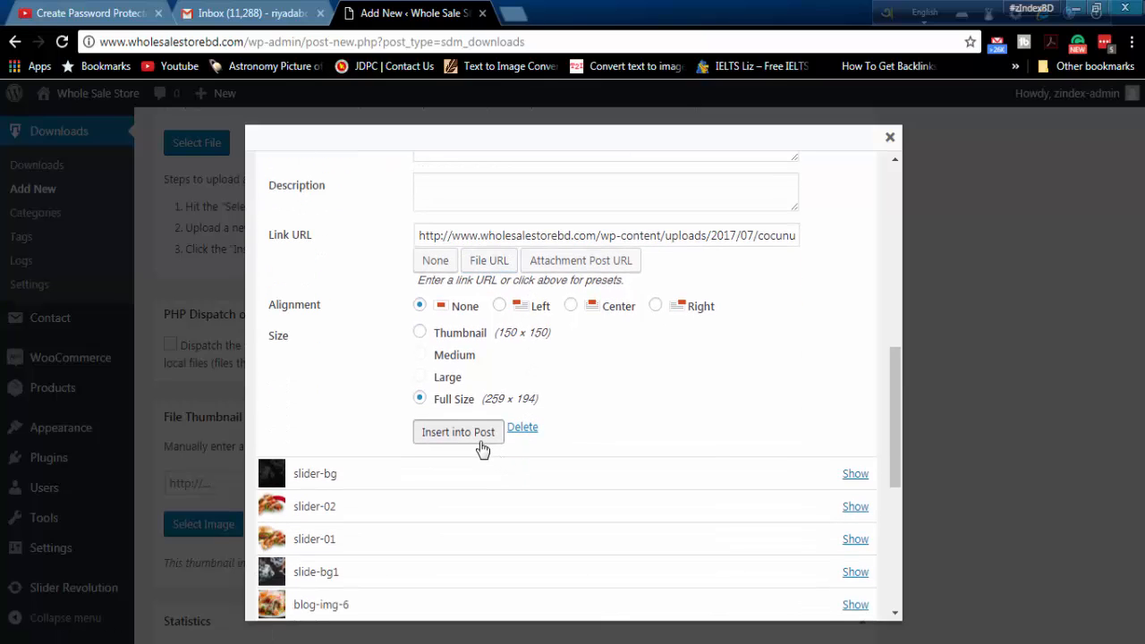
pyautogui.click(458, 431)
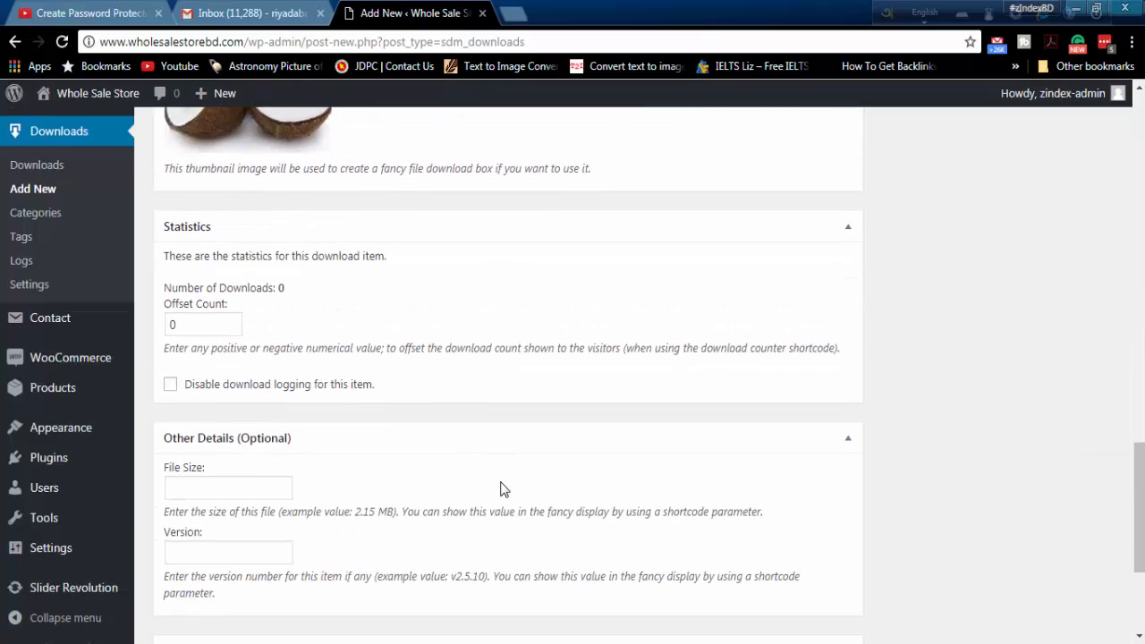
# Add a new download category named 'Script', checked for this download
pyautogui.scroll(-3)
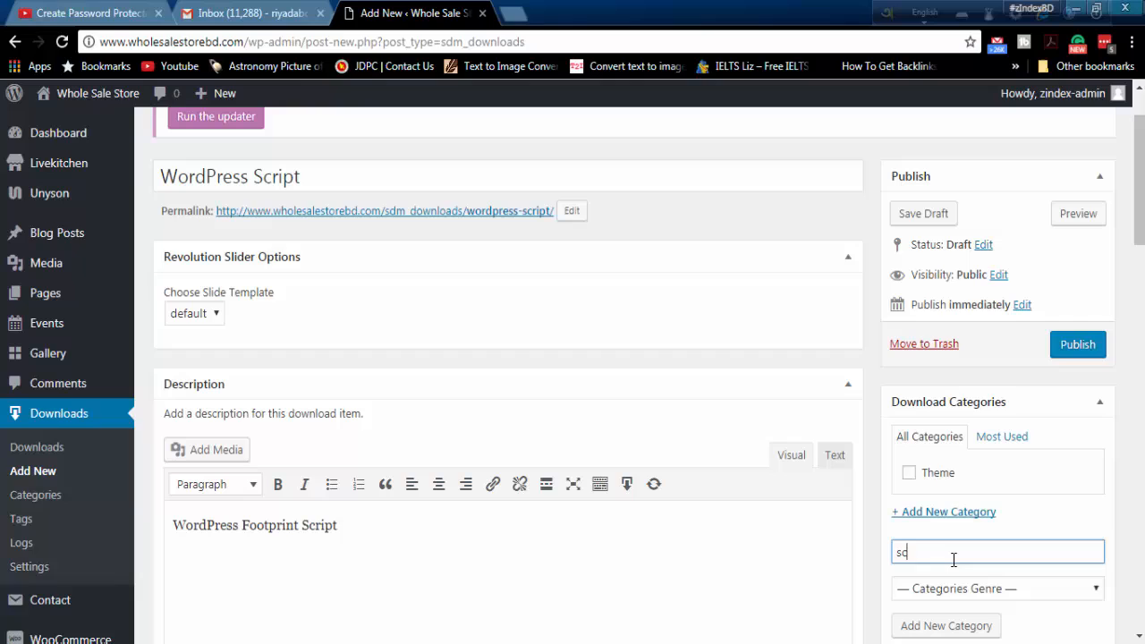
pyautogui.write('cript')
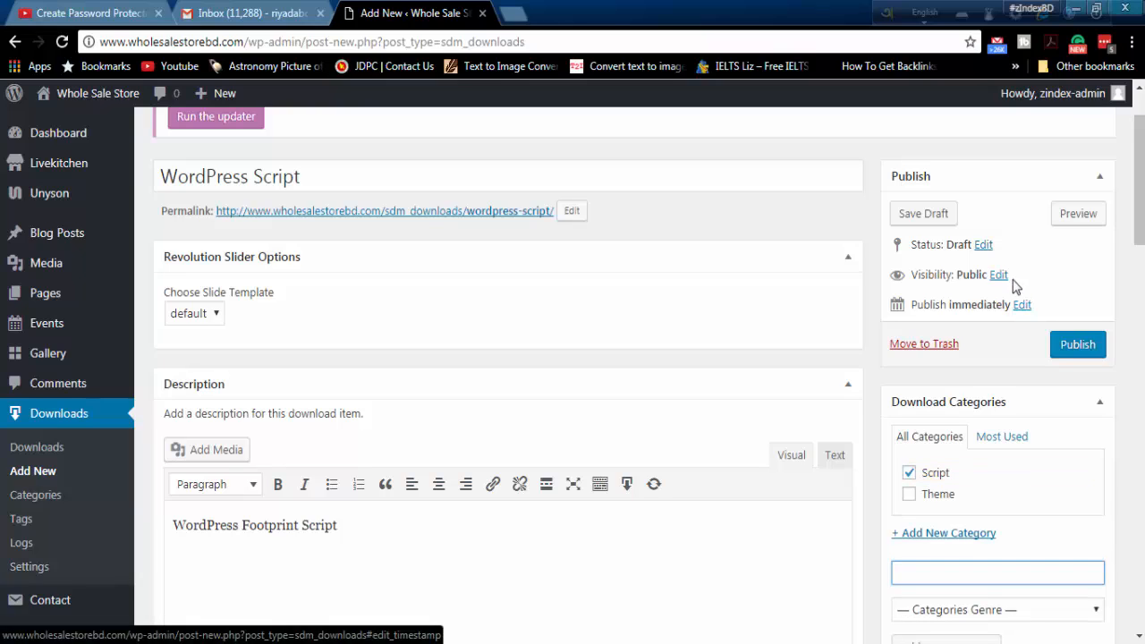
# Set the download's visibility to Password protected with a password and confirm it
pyautogui.click(998, 276)
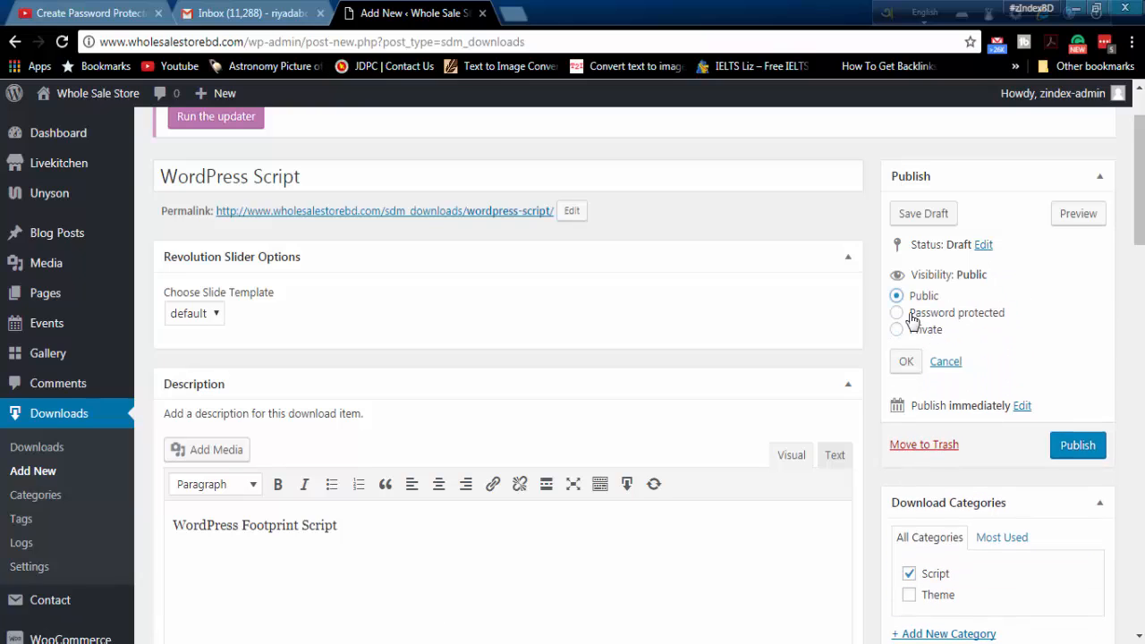
pyautogui.click(896, 311)
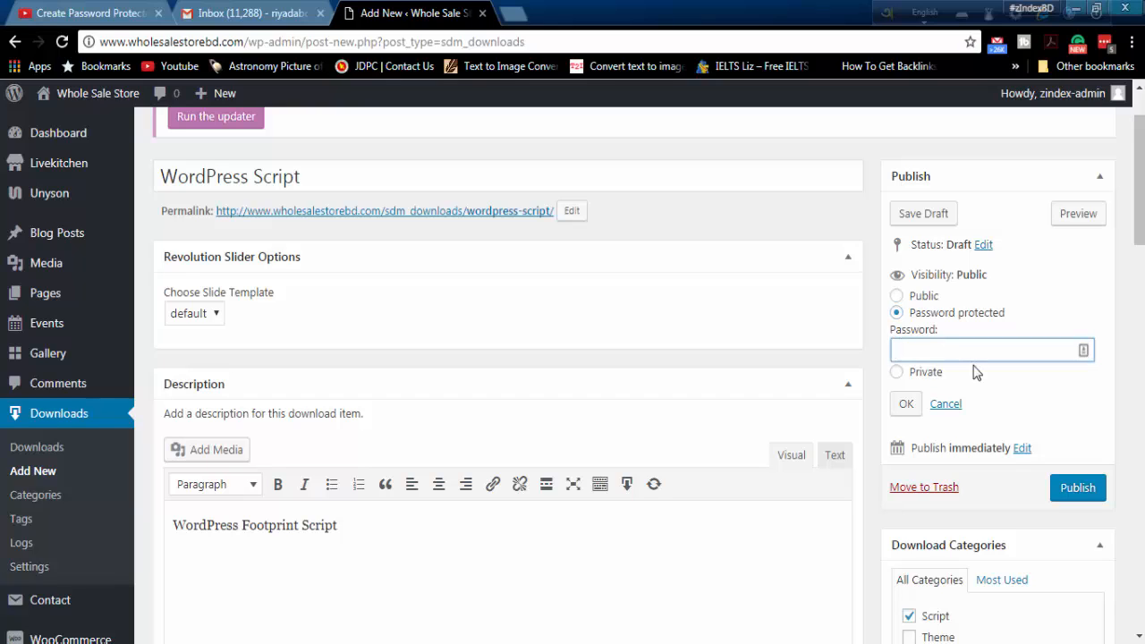
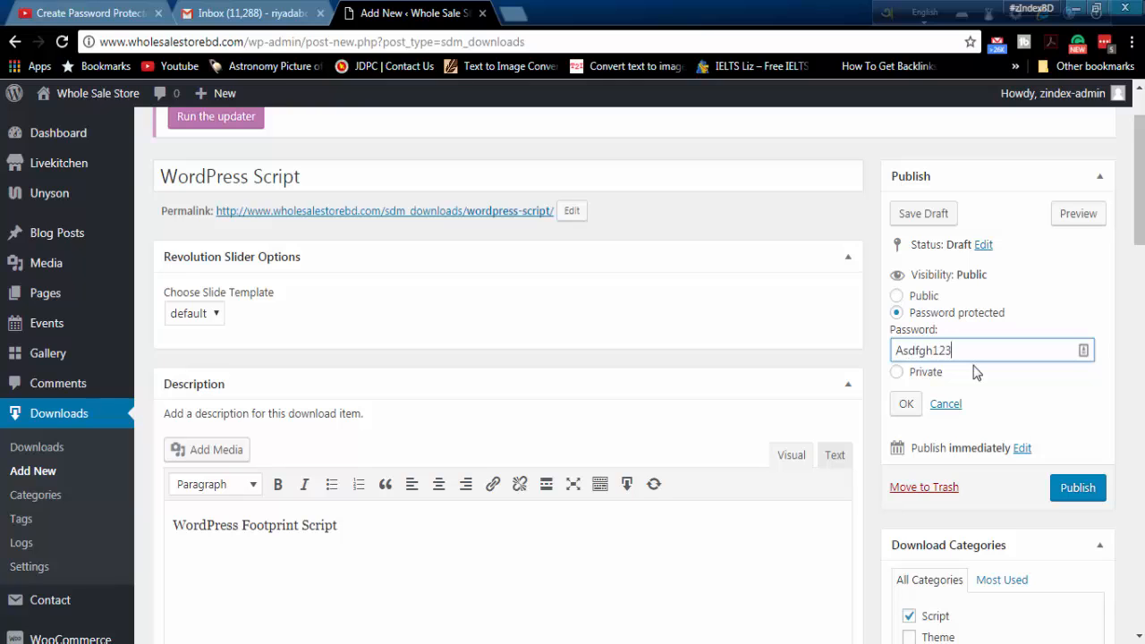
pyautogui.click(905, 405)
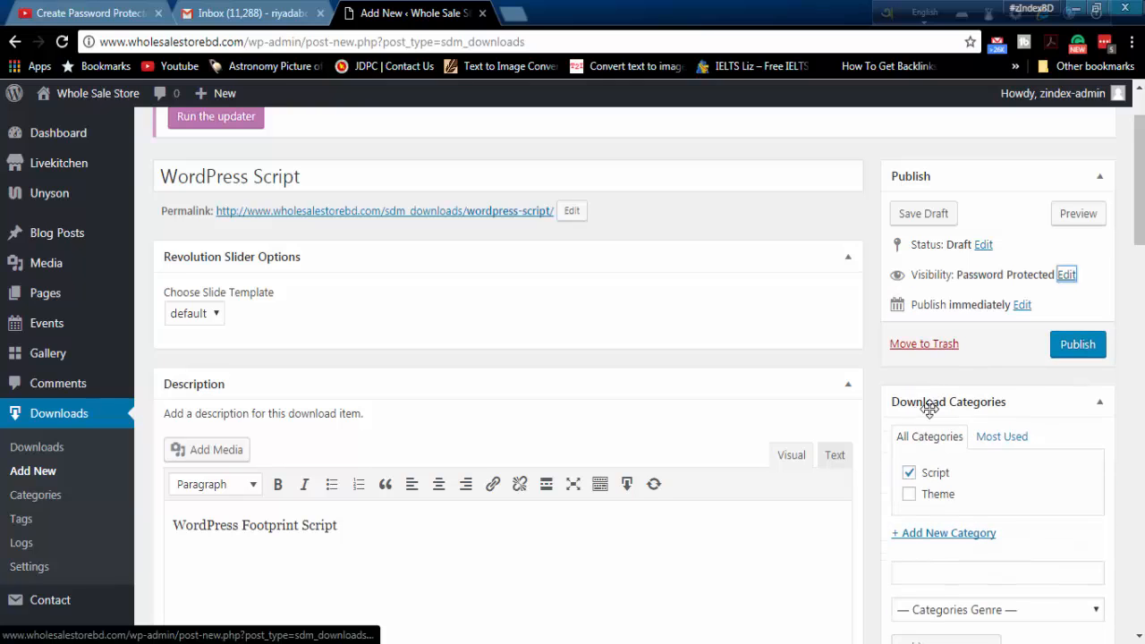
# Publish the WordPress Script download item
pyautogui.scroll(-3)
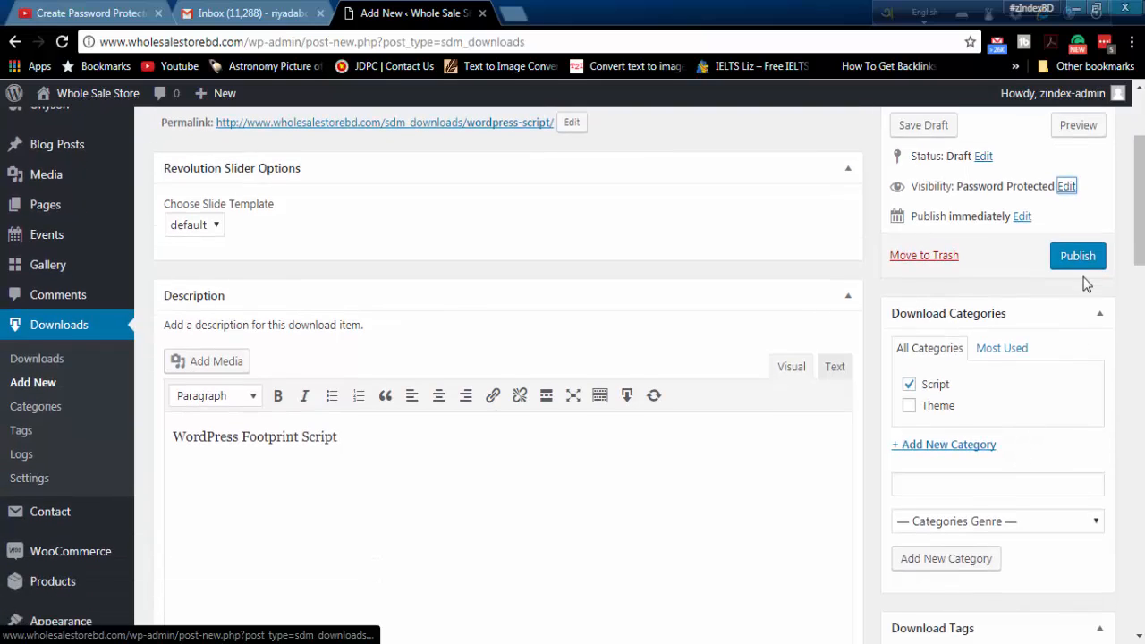
pyautogui.click(1077, 254)
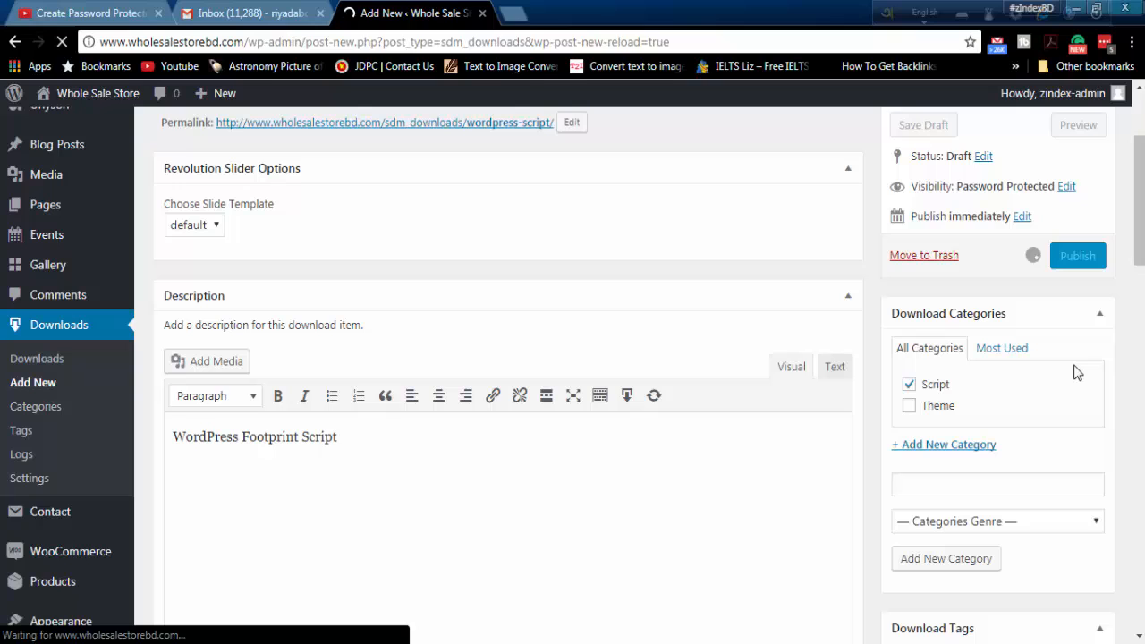
pyautogui.click(1077, 254)
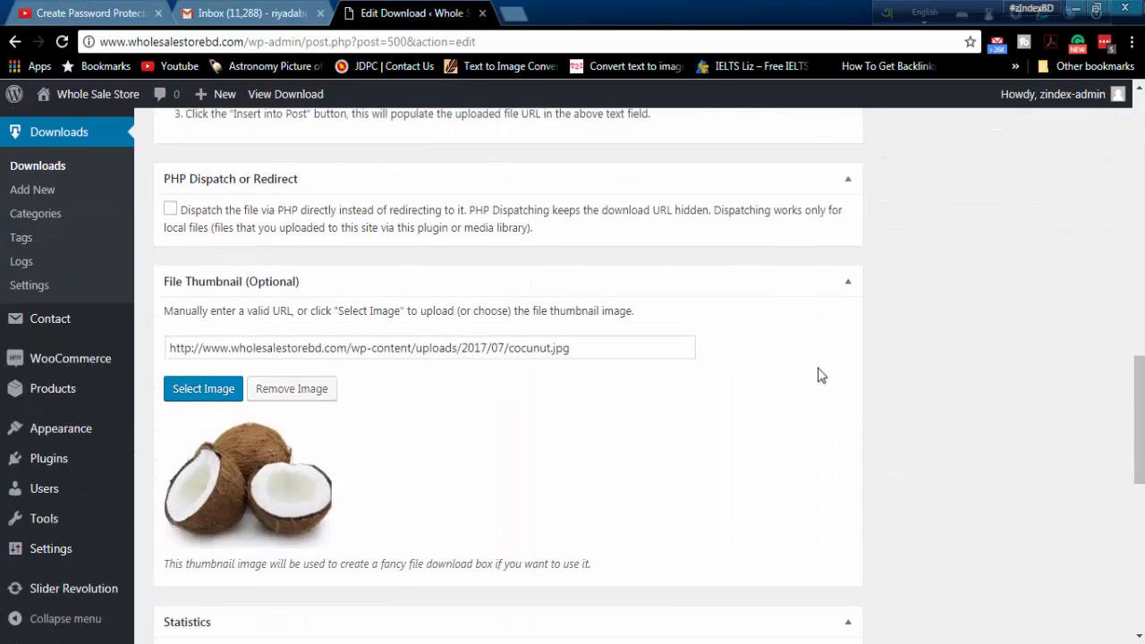
# Review the Shortcodes box, then start a new page via + New > Page
pyautogui.scroll(-3)
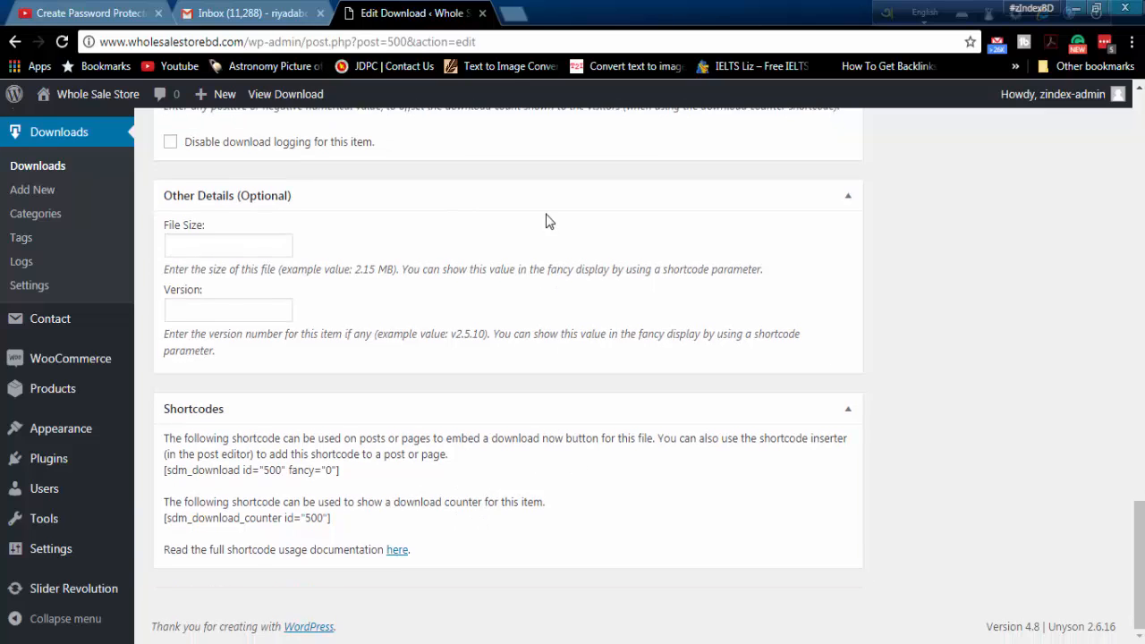
pyautogui.click(225, 93)
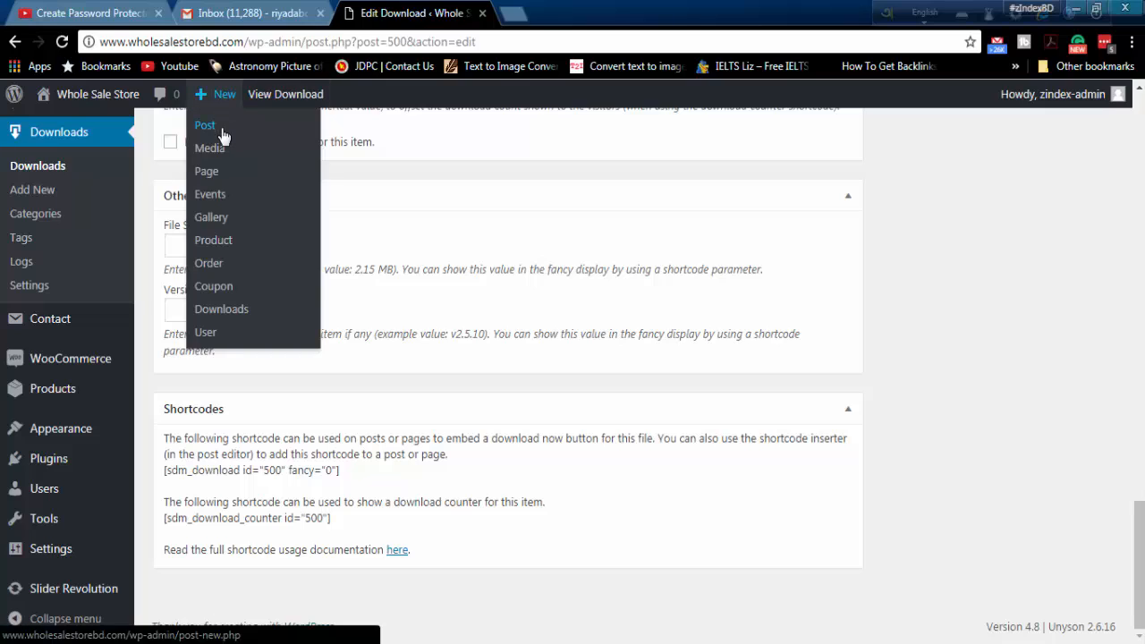
pyautogui.click(204, 125)
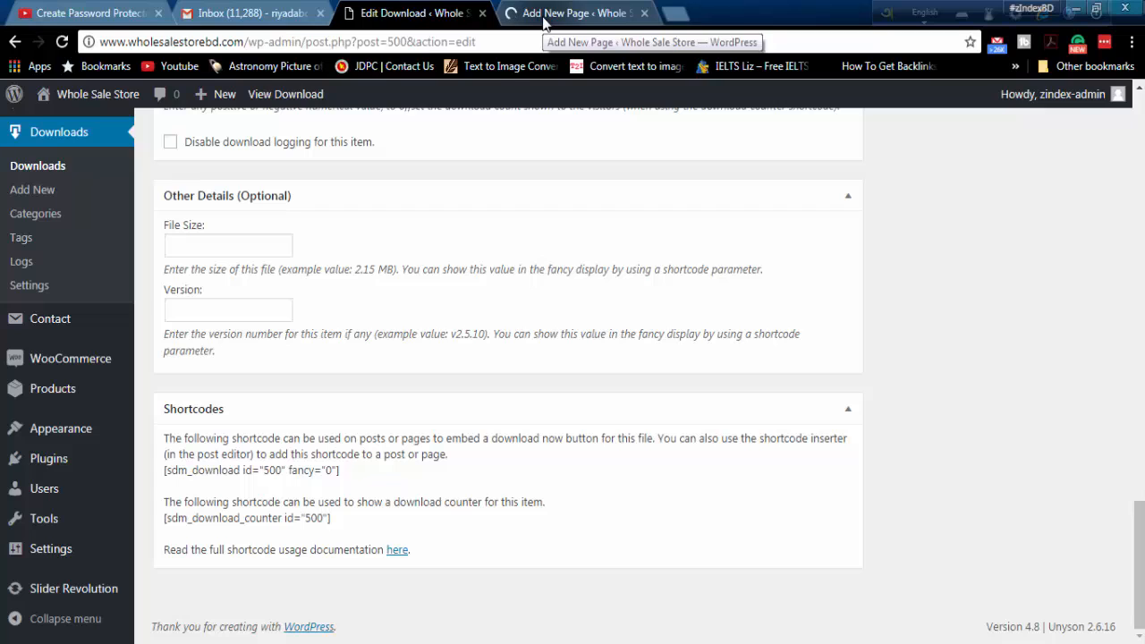
pyautogui.click(573, 12)
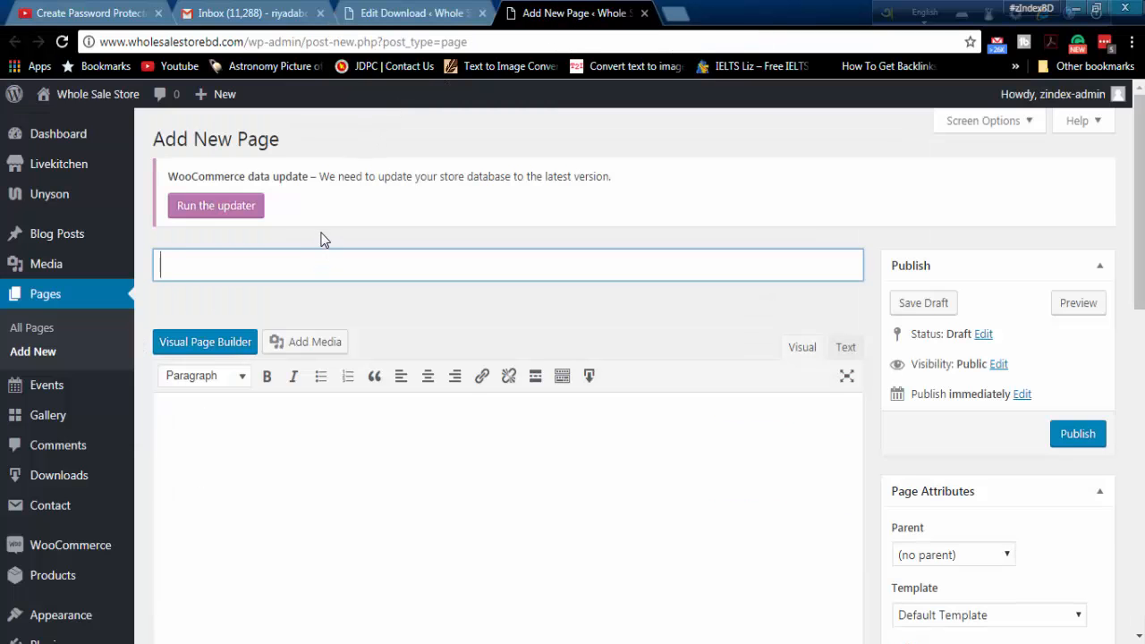
# Title the page 'Download' and paste the download button and [sdm_download_counter id="500"] shortcodes into its body
pyautogui.write('Downlo')
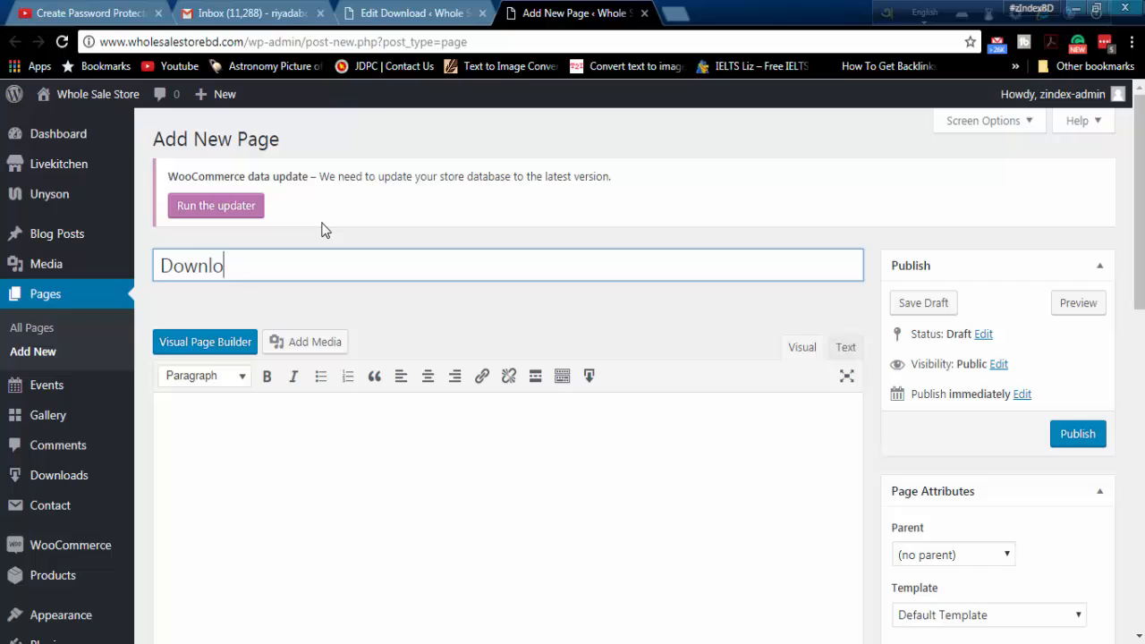
pyautogui.write('ad')
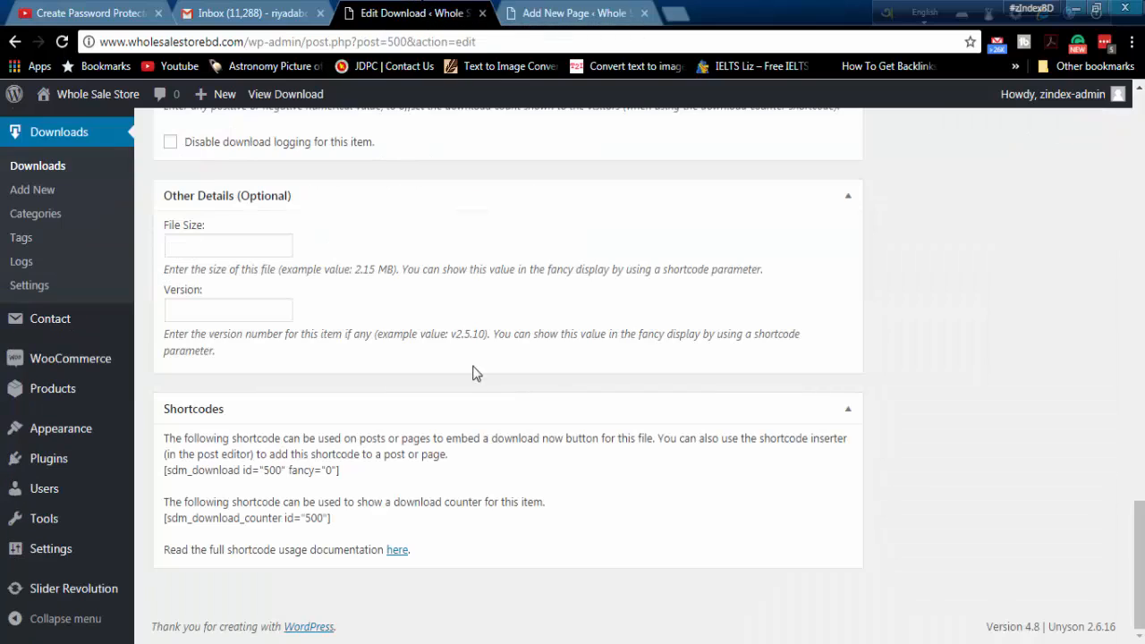
pyautogui.moveTo(165, 479)
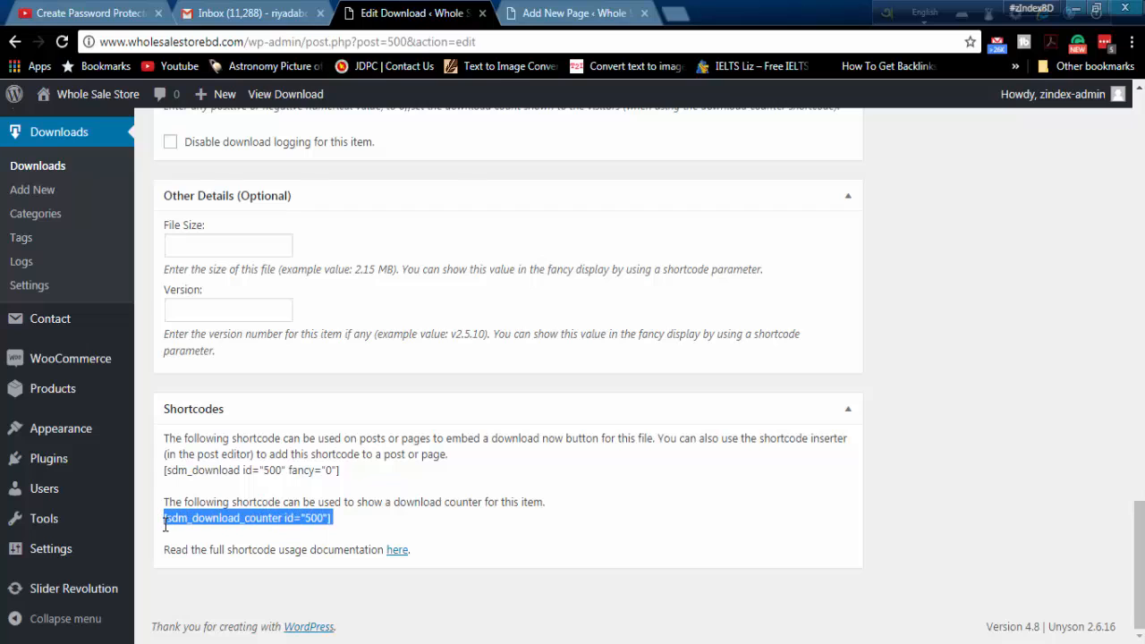
pyautogui.click(572, 12)
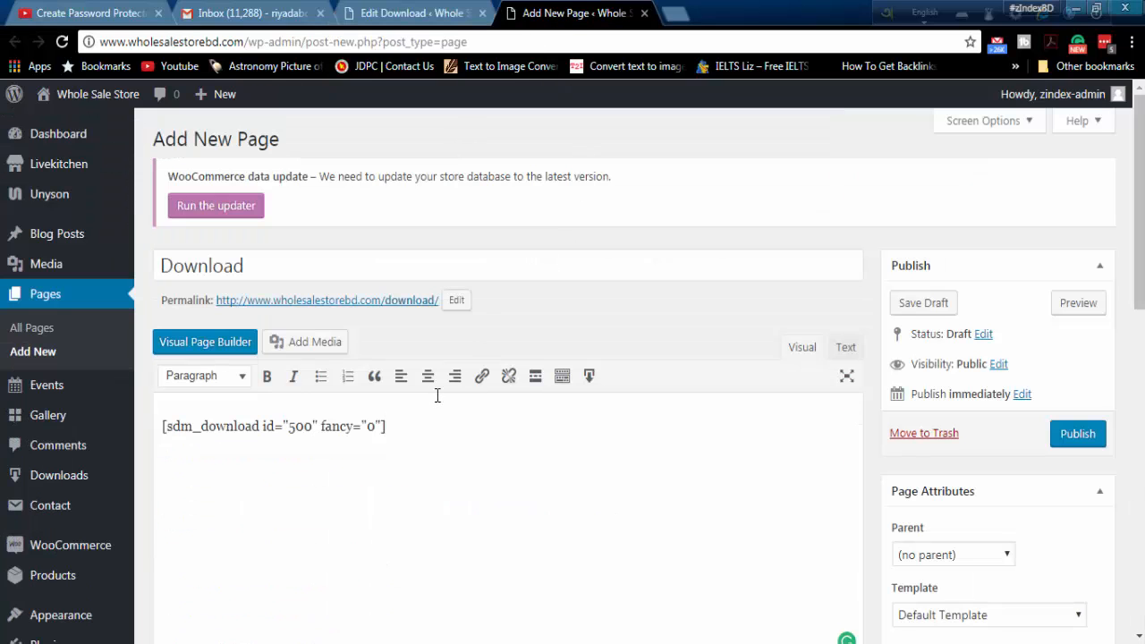
pyautogui.write('[sdm_download_counter id="500"]')
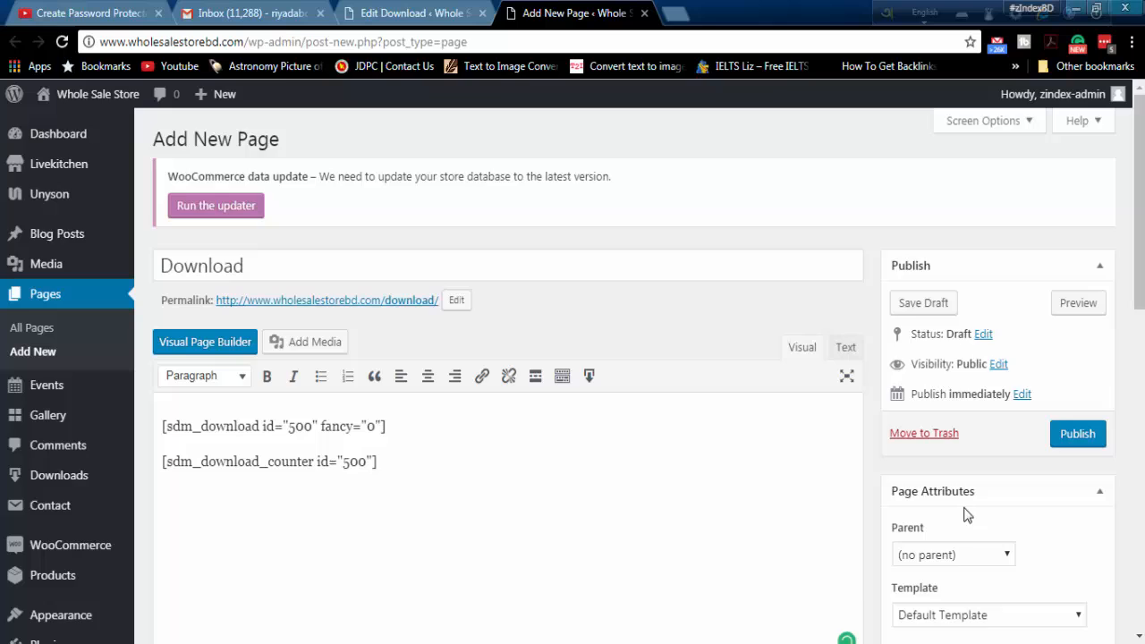
pyautogui.click(988, 526)
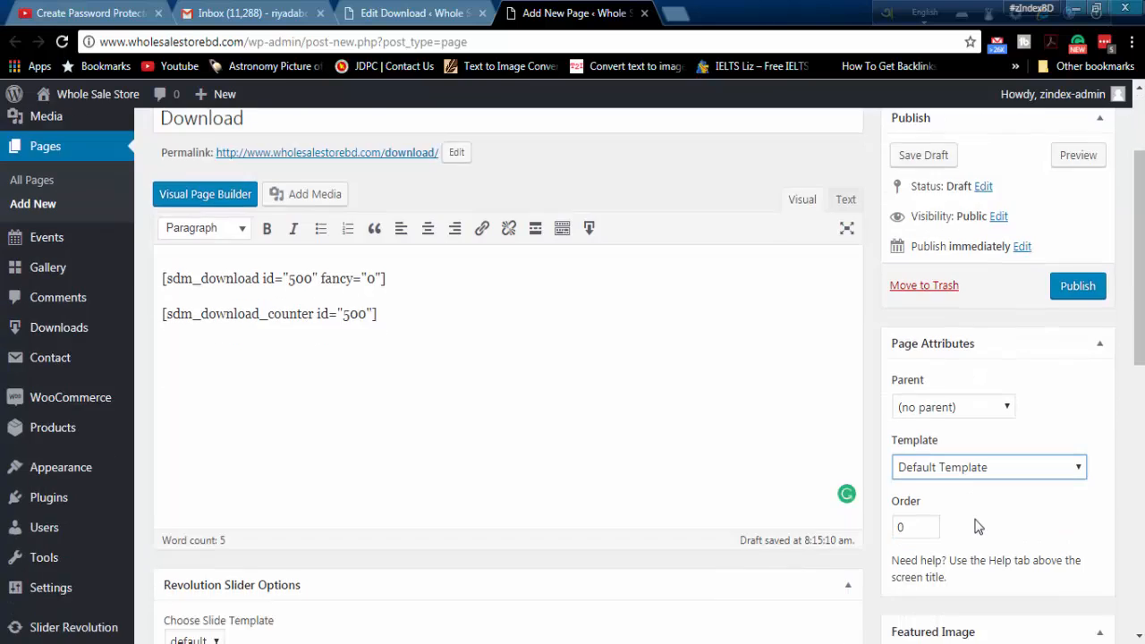
# Publish the Download page
pyautogui.scroll(-3)
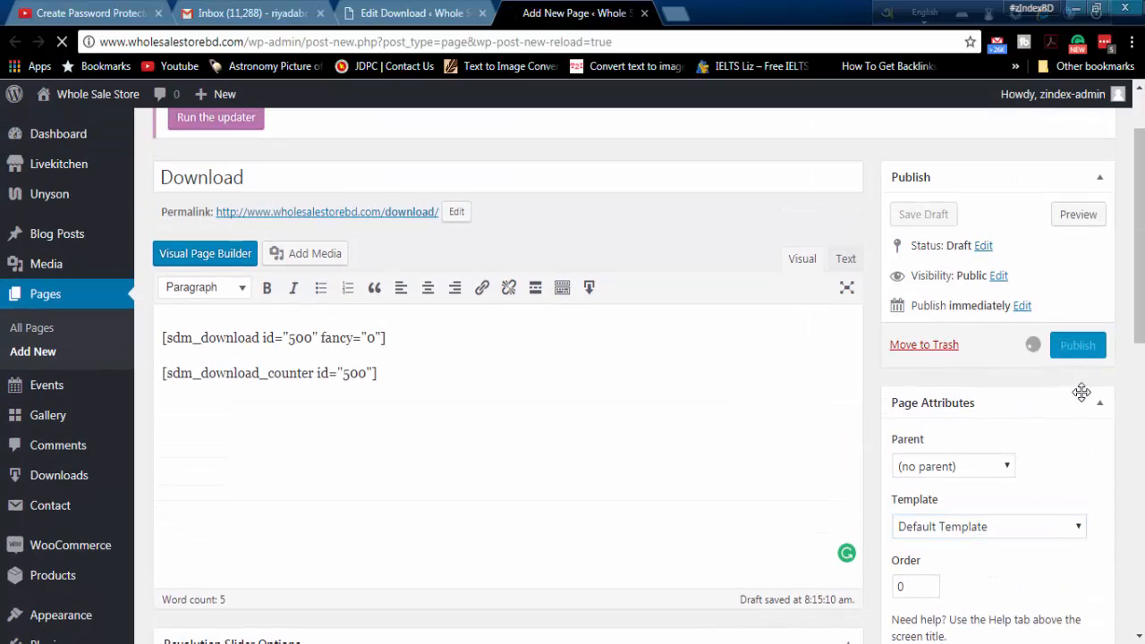
pyautogui.click(1077, 344)
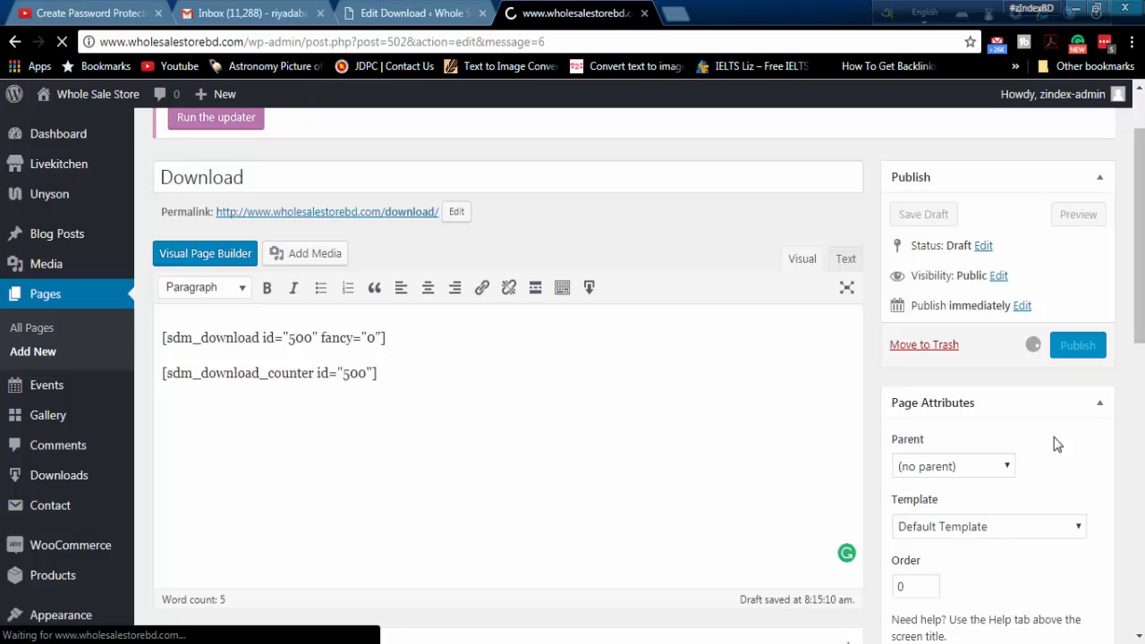
pyautogui.click(1077, 344)
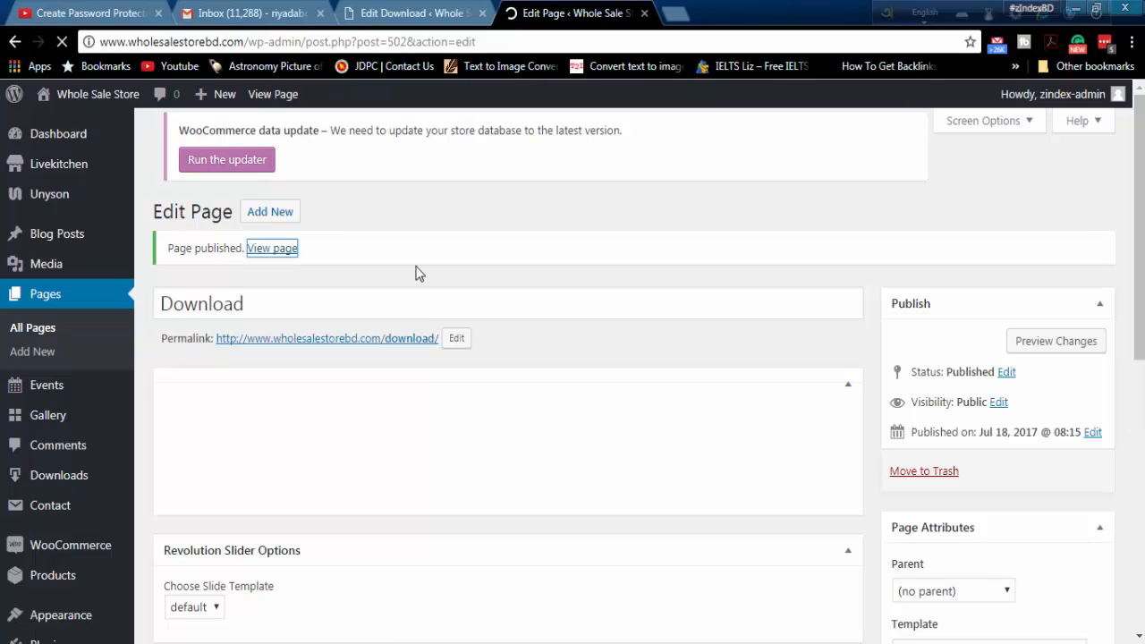
# View the published Download page on the live site
pyautogui.click(272, 247)
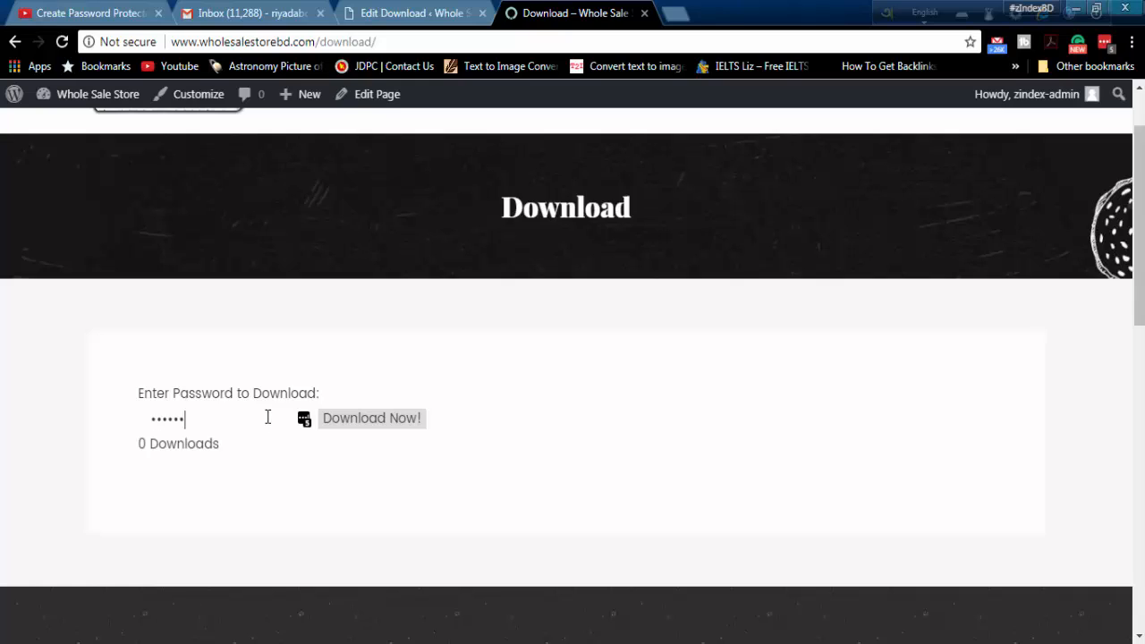
# Submit the password to start the footprints-1.rar download, then cancel it from the download bar
pyautogui.click(371, 419)
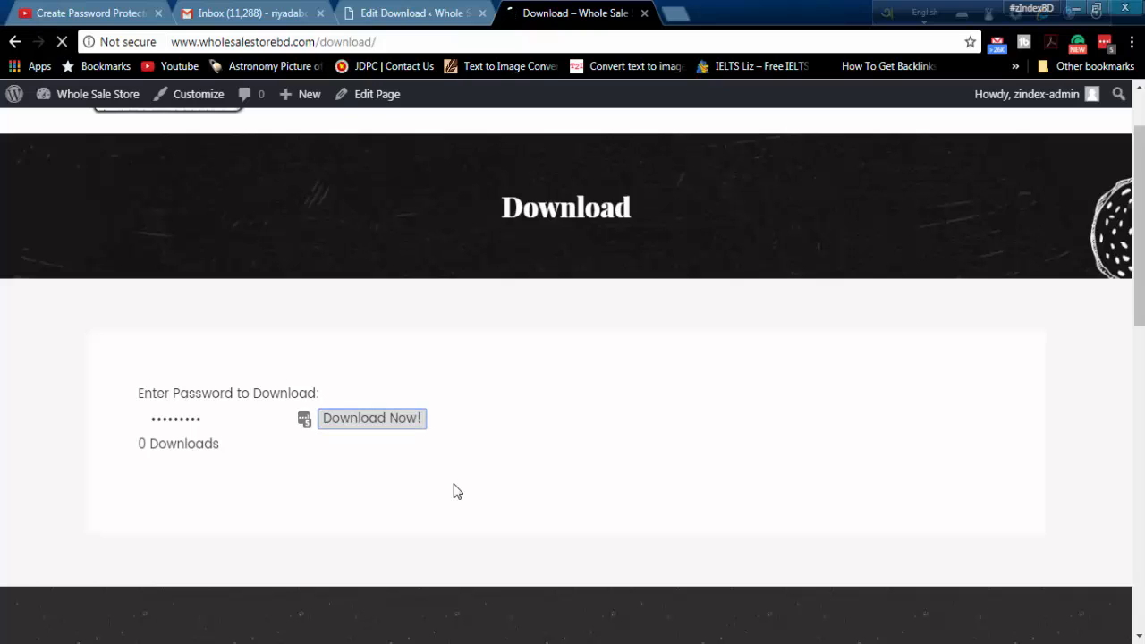
pyautogui.click(373, 418)
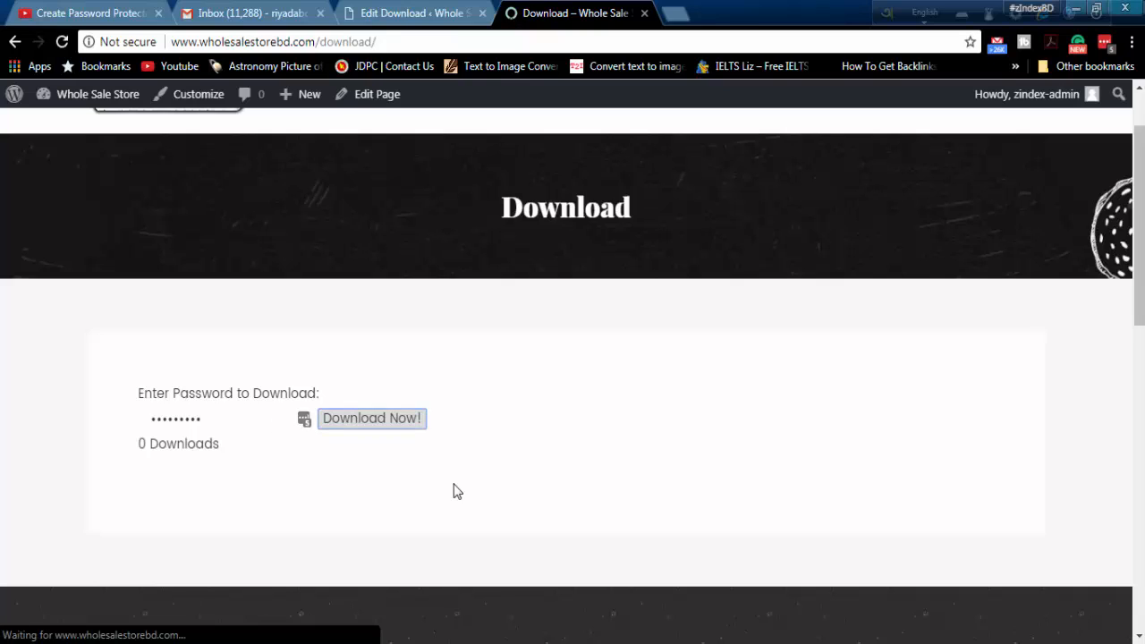
pyautogui.click(171, 623)
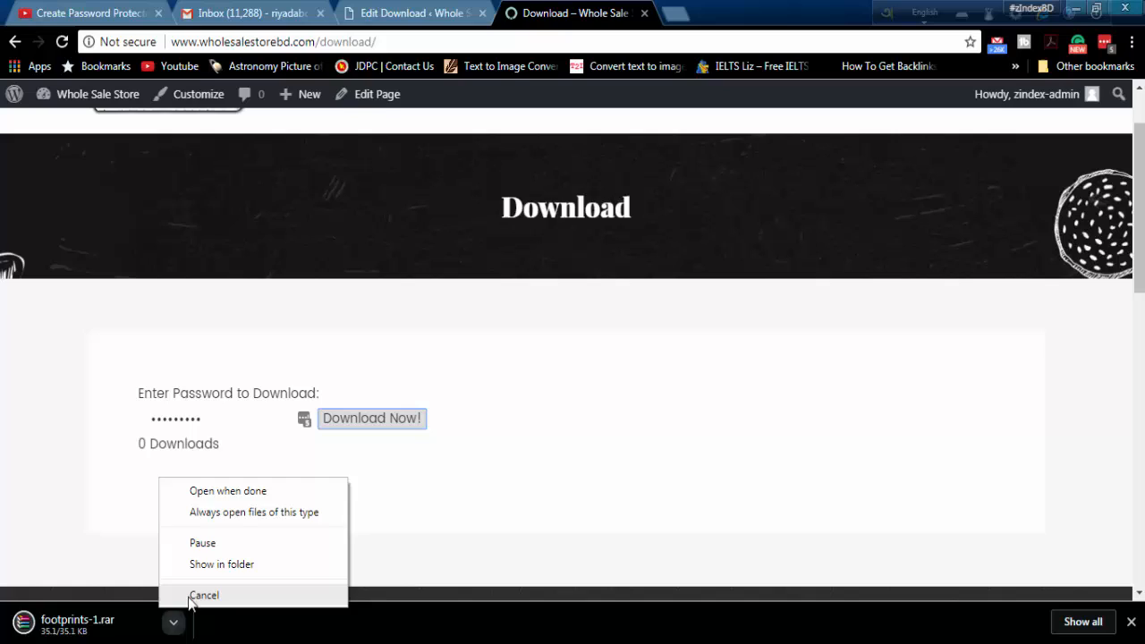
pyautogui.click(204, 594)
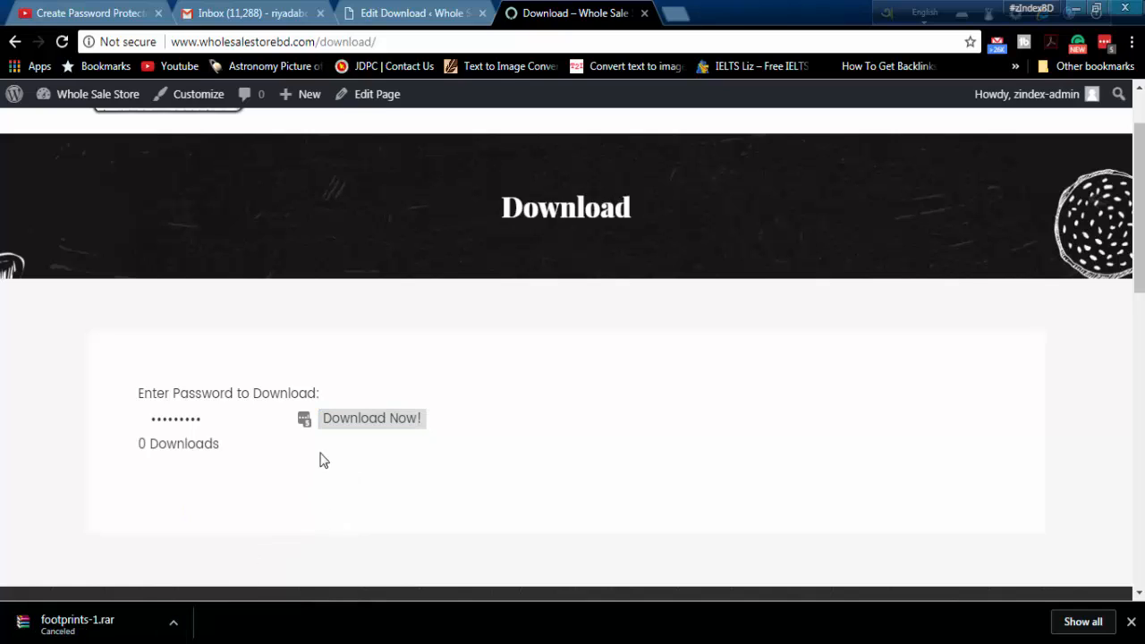
# Start the download a second time and cancel it again from the download bar
pyautogui.click(372, 418)
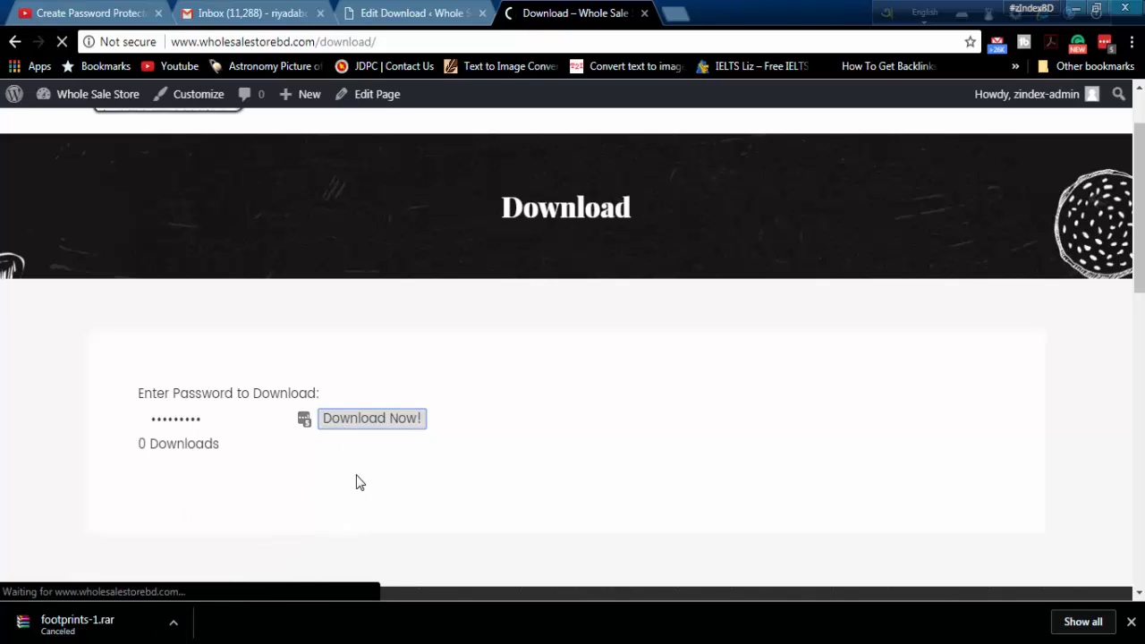
pyautogui.click(372, 419)
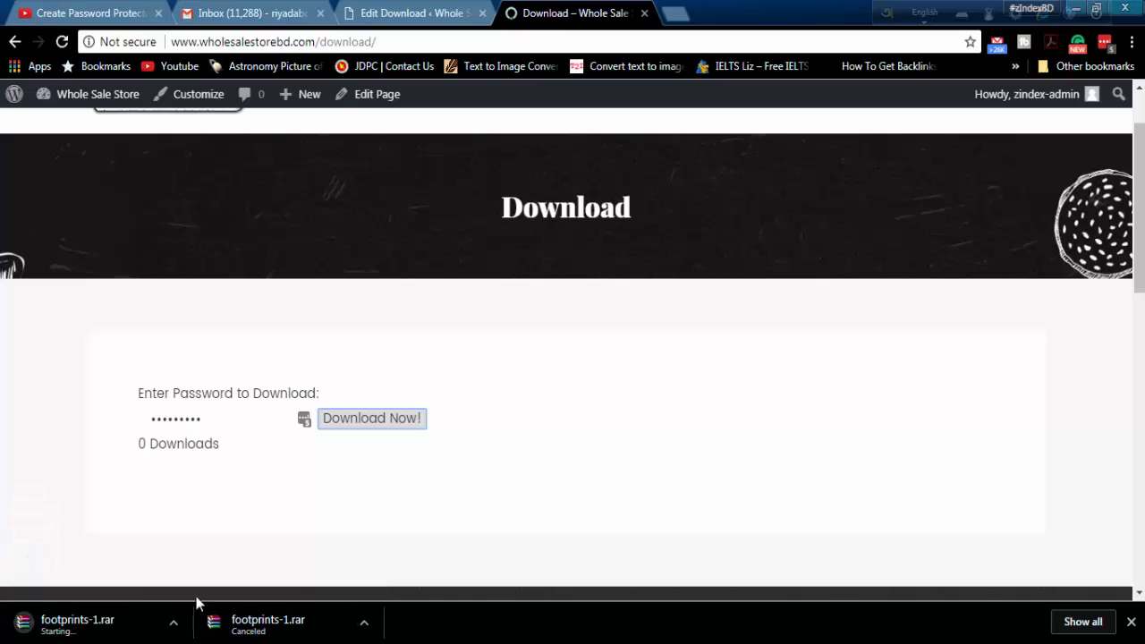
pyautogui.click(173, 620)
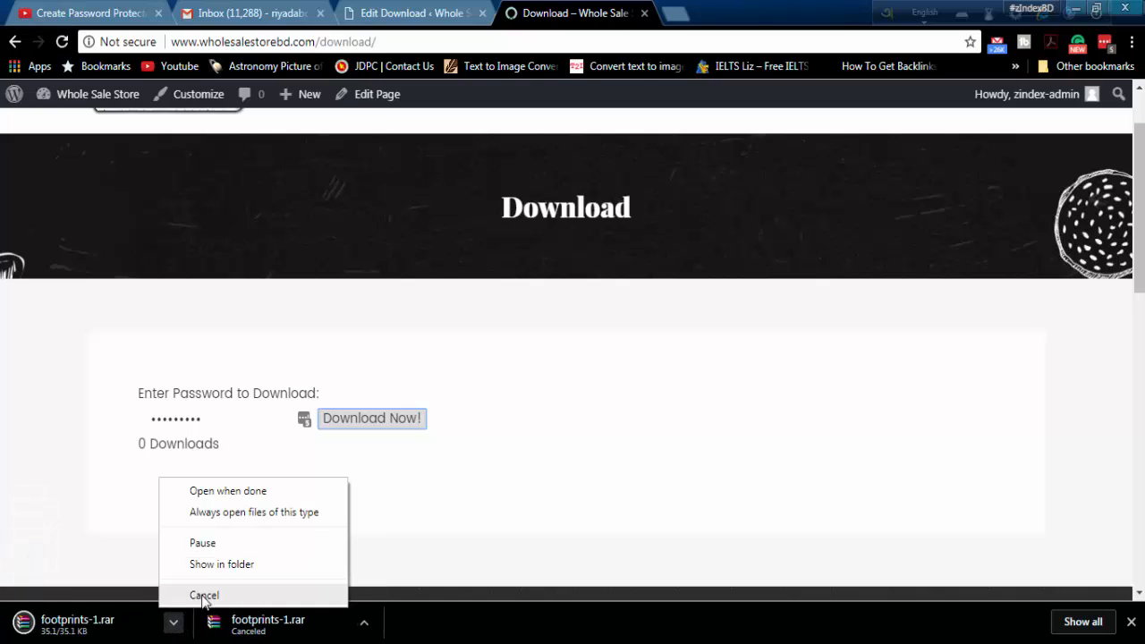
pyautogui.click(204, 594)
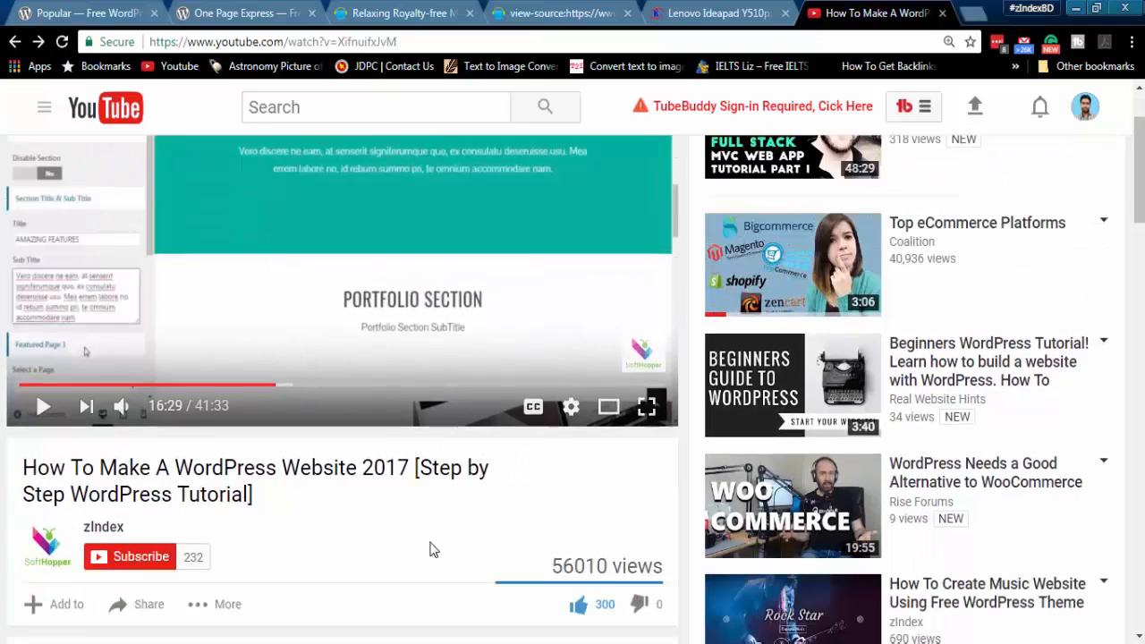
# Subscribe to the zindex channel and bring up its notification settings dialog
pyautogui.scroll(-3)
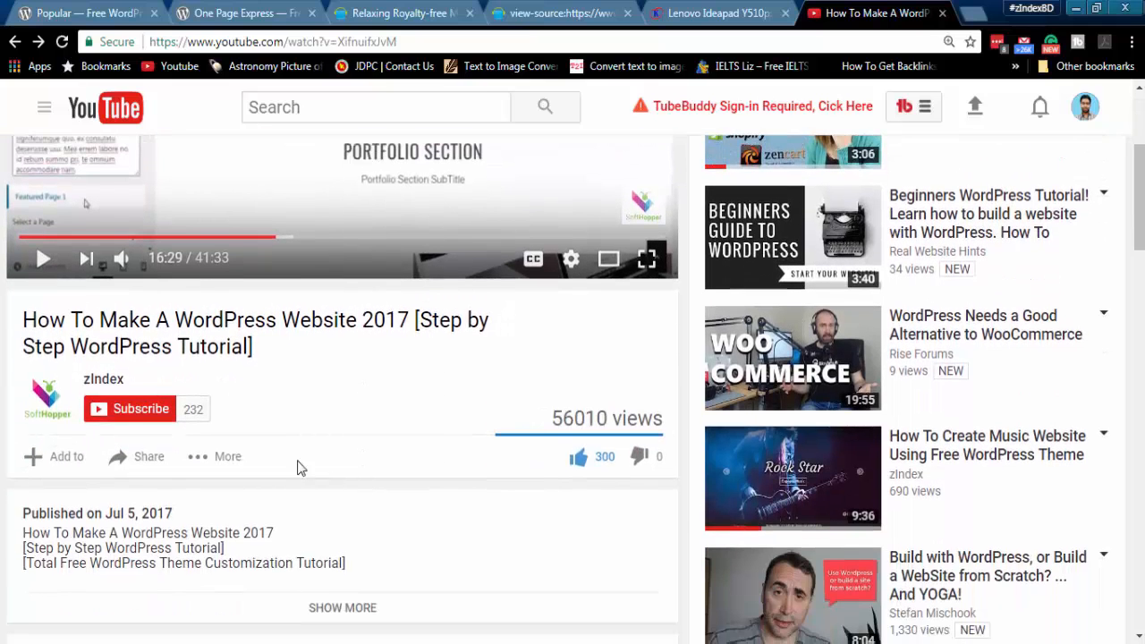
pyautogui.moveTo(134, 419)
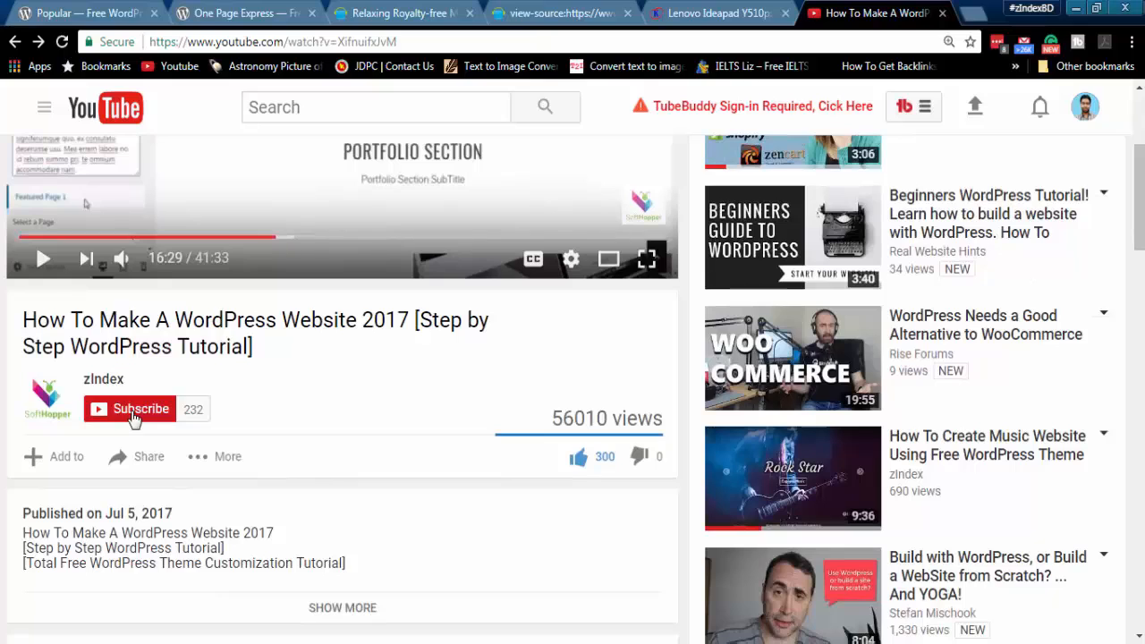
pyautogui.click(129, 408)
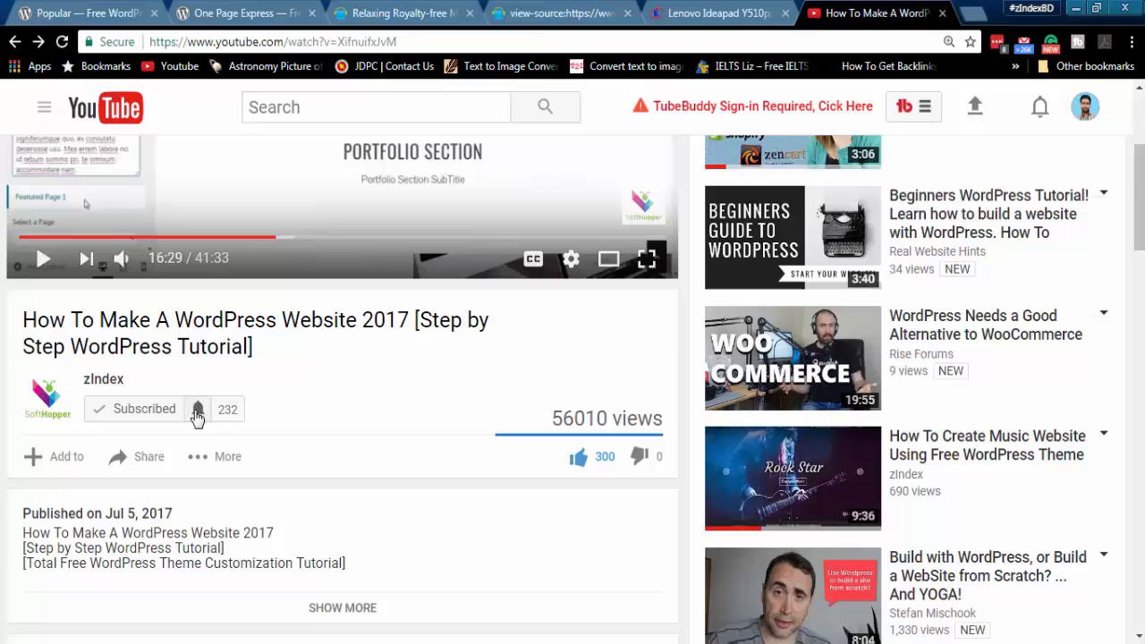
pyautogui.click(197, 408)
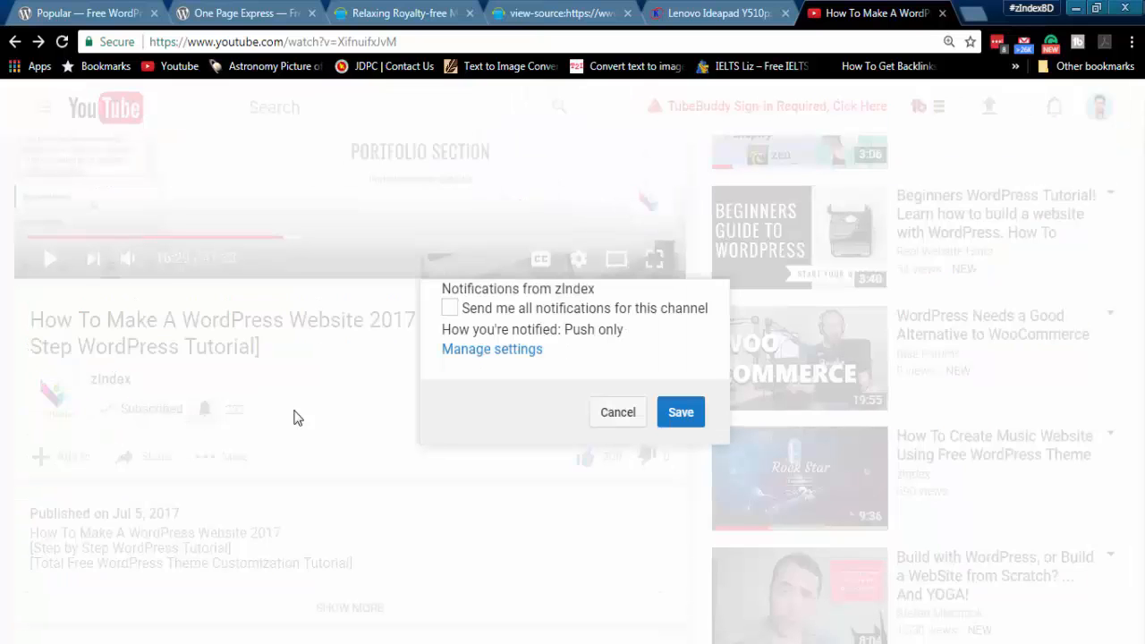